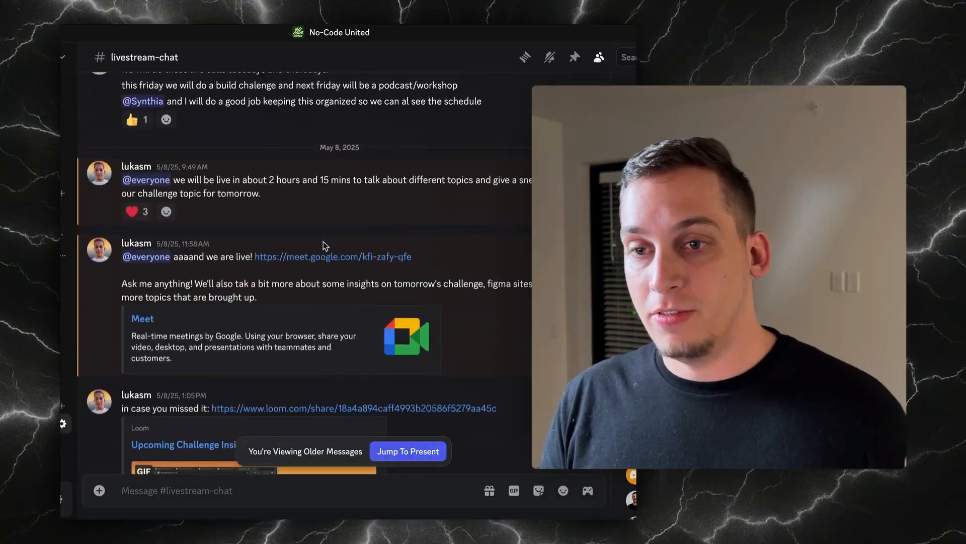
- Bring up the misty green forest treetops video from Explore with its prompt visible
{"action": "scroll", "scroll_direction": "down", "scroll_amount": 3}
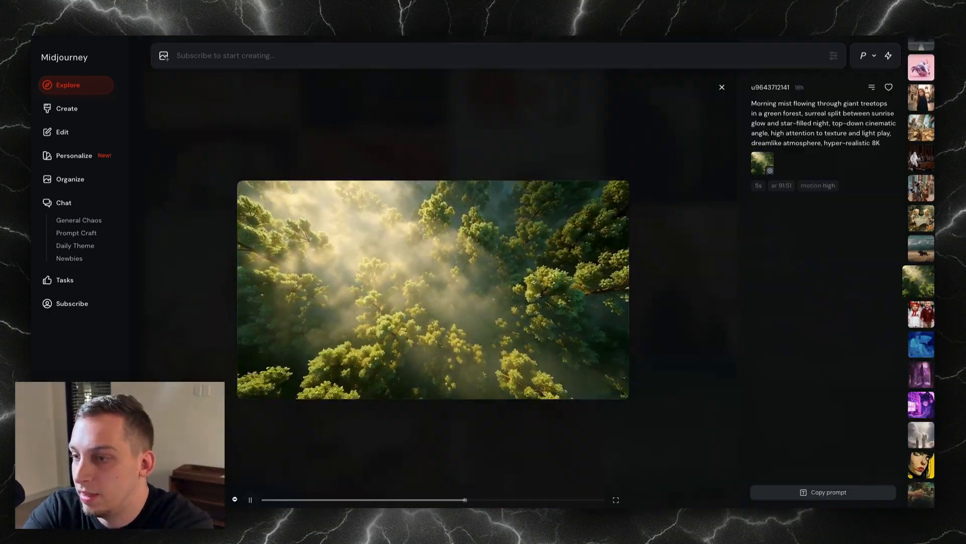
{"action": "left_click", "coordinate": [251, 499]}
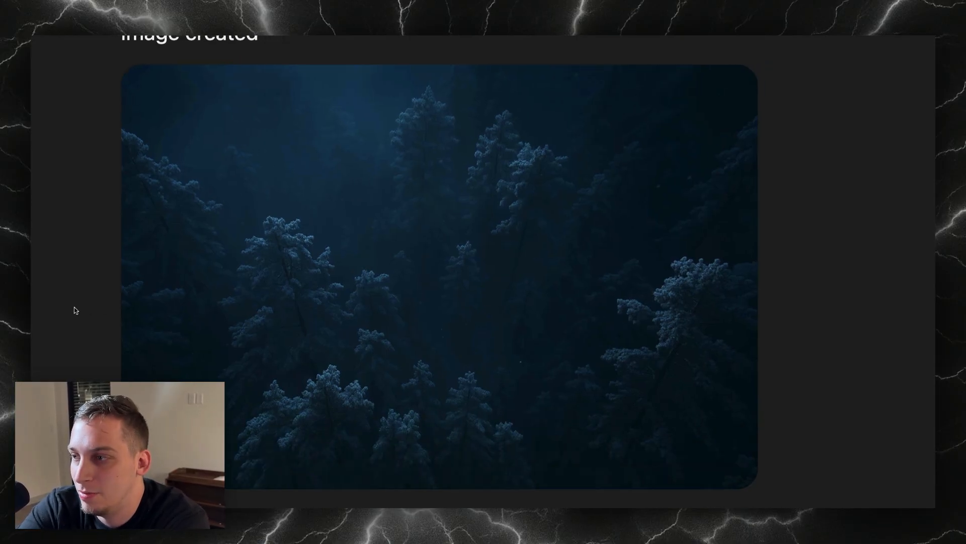
- Scroll to the generated snow-dusted night forest treetops image in the chat
{"action": "scroll", "scroll_direction": "down", "scroll_amount": 3}
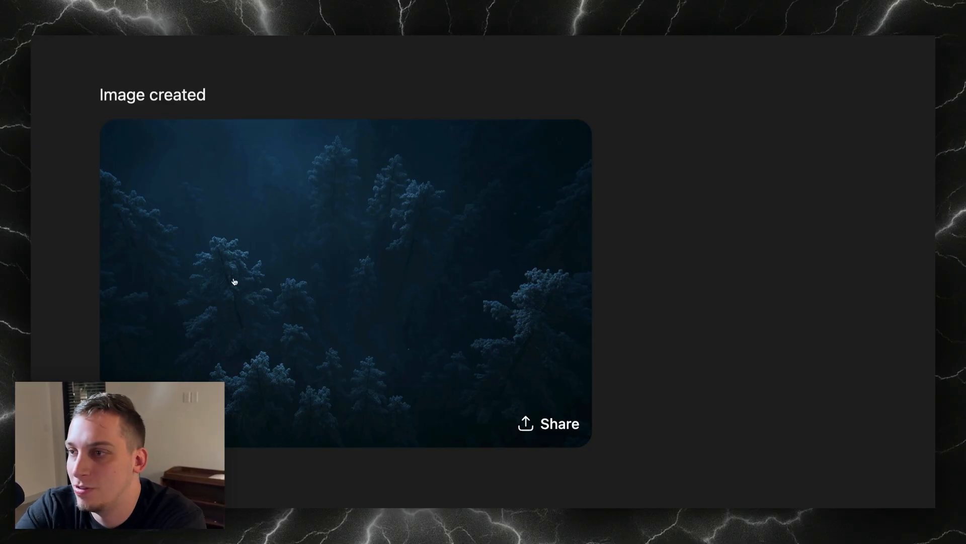
{"action": "mouse_move", "coordinate": [117, 312]}
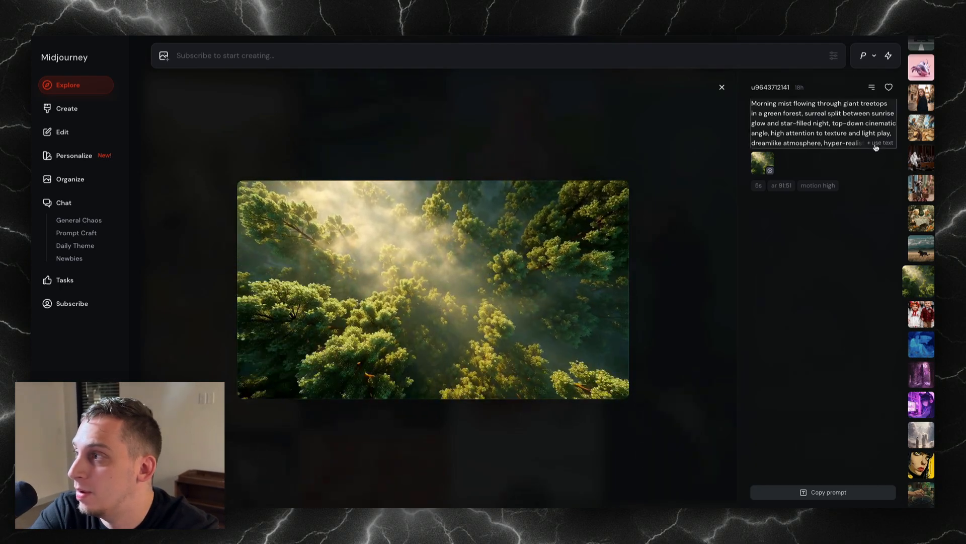
- Reuse the forest video's prompt and attach the ChatGPT night image as Starting Frame
{"action": "left_click", "coordinate": [879, 143]}
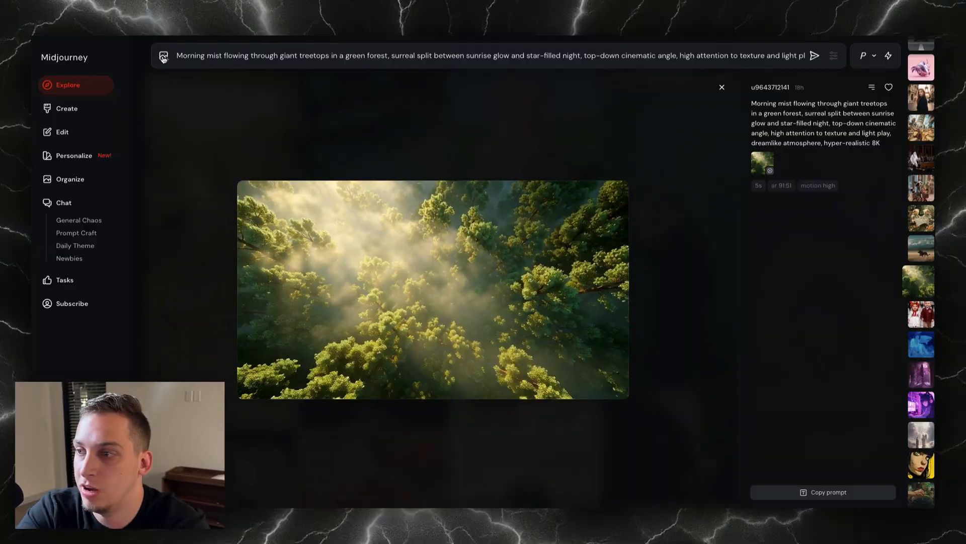
{"action": "left_click", "coordinate": [162, 56]}
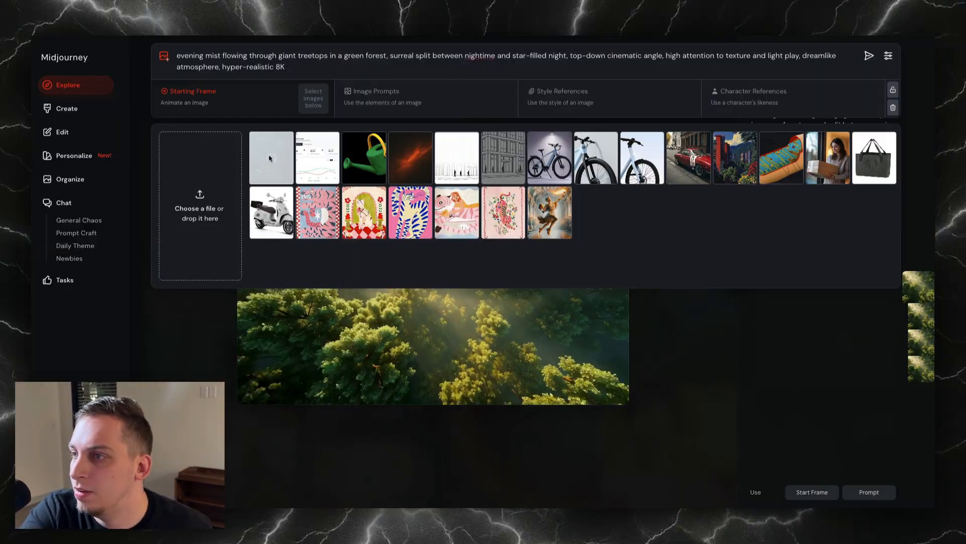
{"action": "left_click", "coordinate": [270, 157]}
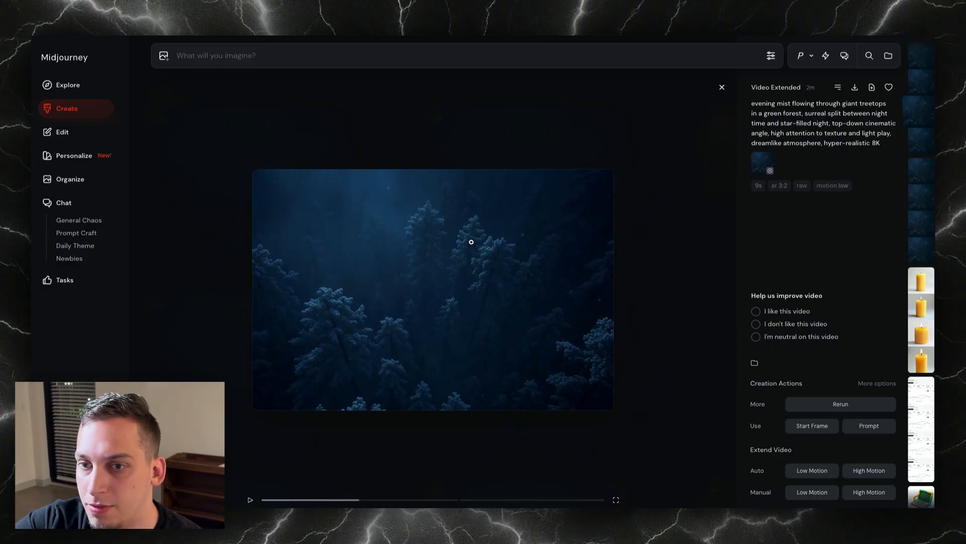
{"action": "mouse_move", "coordinate": [333, 285]}
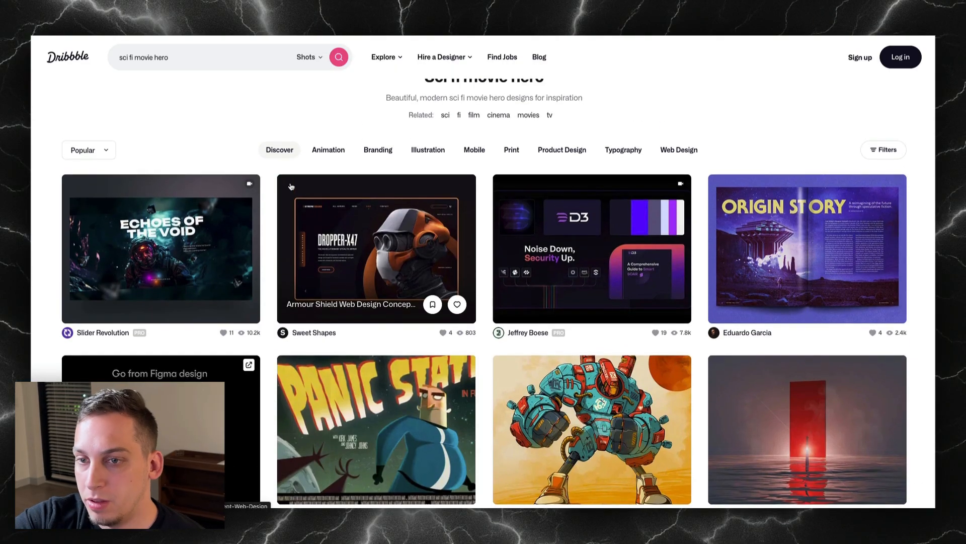
- Browse the 'sci fi movie hero' shot results for design inspiration
{"action": "scroll", "scroll_direction": "down", "scroll_amount": 3}
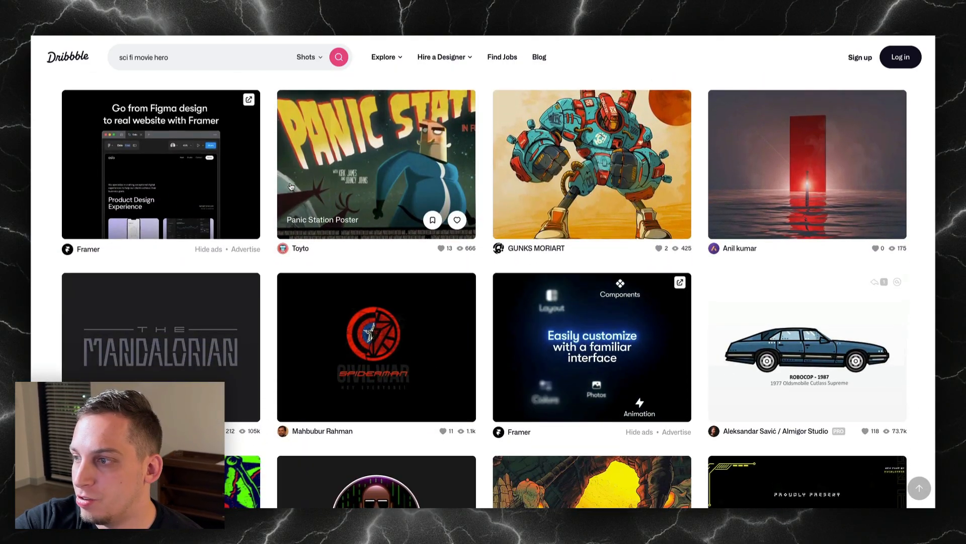
{"action": "scroll", "scroll_direction": "down", "scroll_amount": 3}
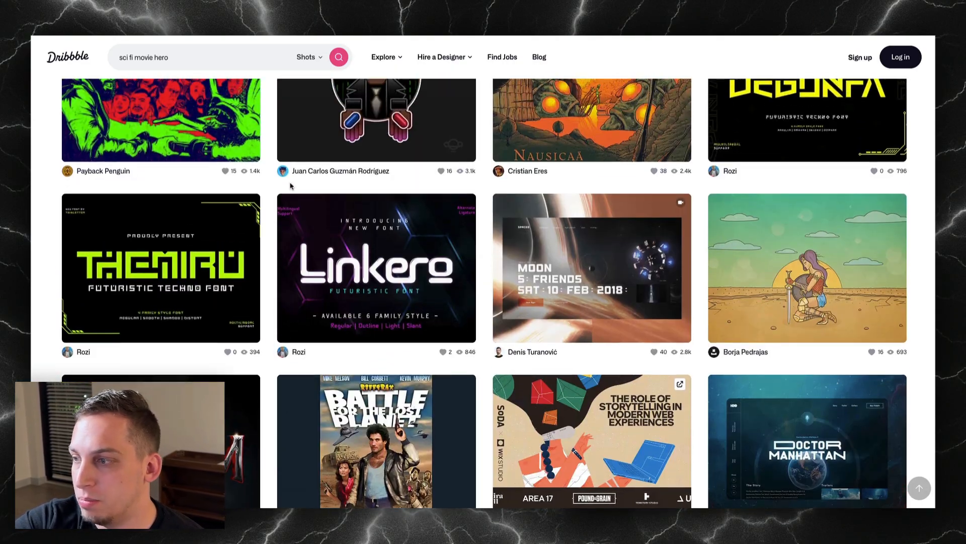
{"action": "scroll", "scroll_direction": "down", "scroll_amount": 3}
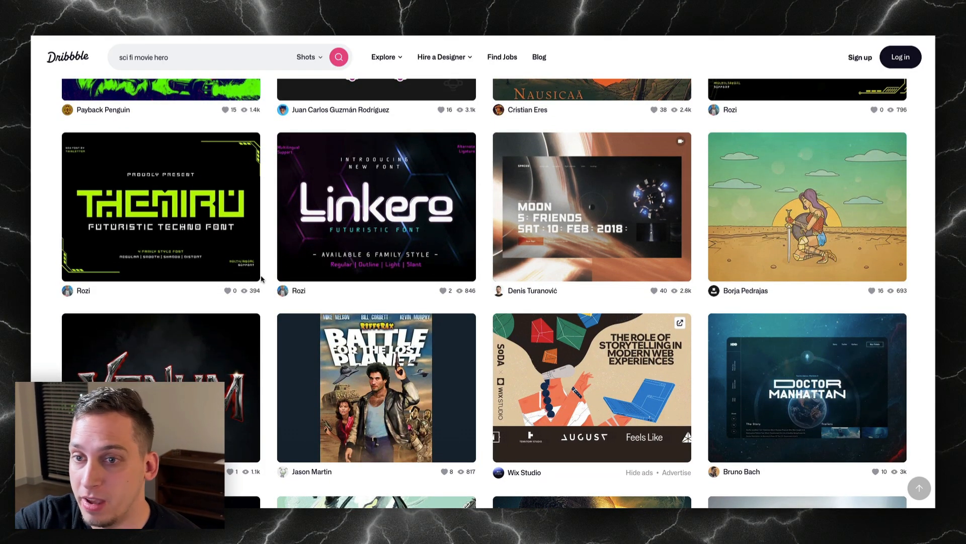
{"action": "scroll", "scroll_direction": "down", "scroll_amount": 3}
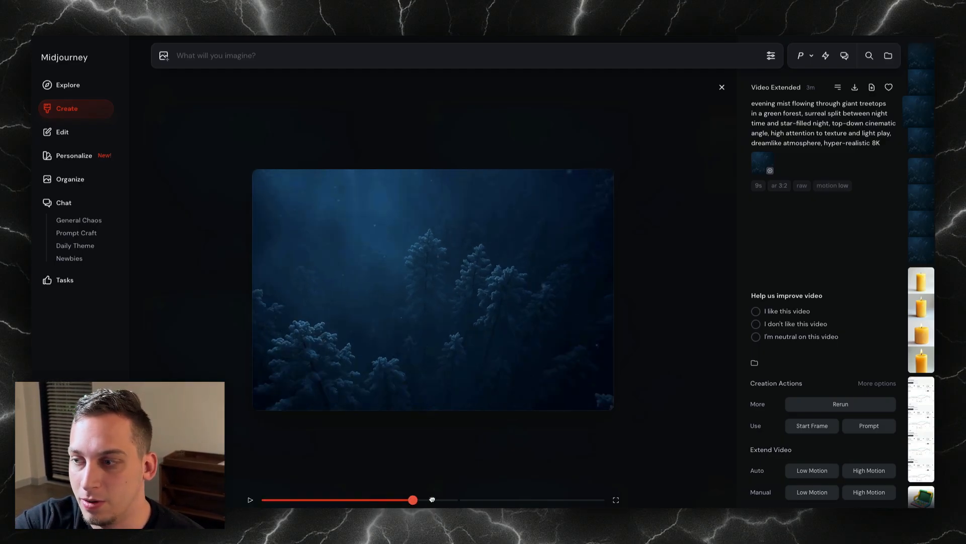
{"action": "left_click_drag", "start_coordinate": [413, 500], "coordinate": [382, 500]}
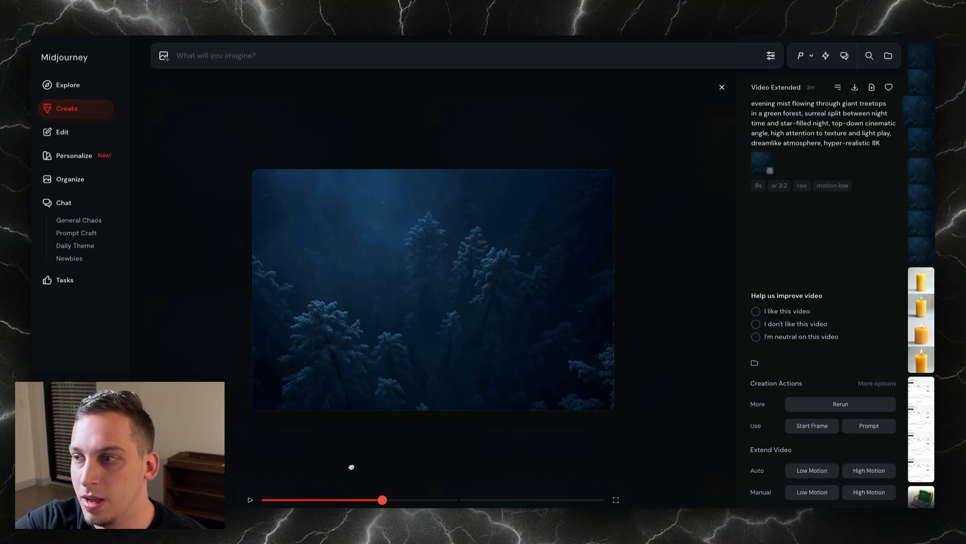
{"action": "left_click_drag", "start_coordinate": [383, 501], "coordinate": [532, 500]}
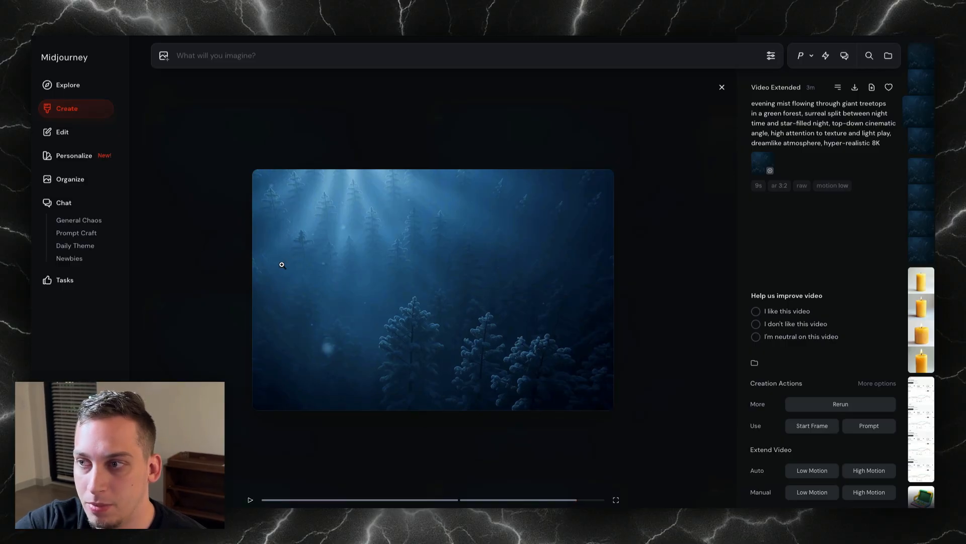
{"action": "mouse_move", "coordinate": [398, 331]}
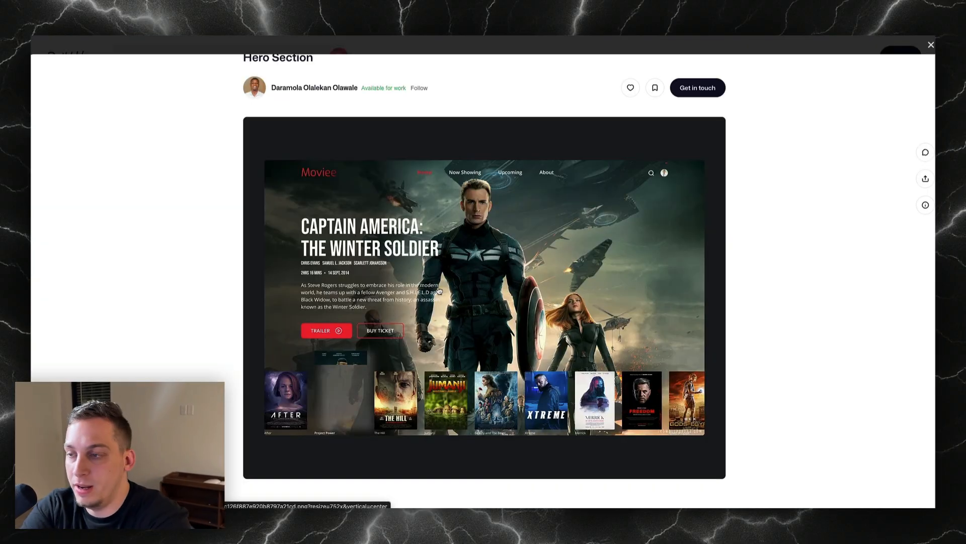
{"action": "mouse_move", "coordinate": [299, 181]}
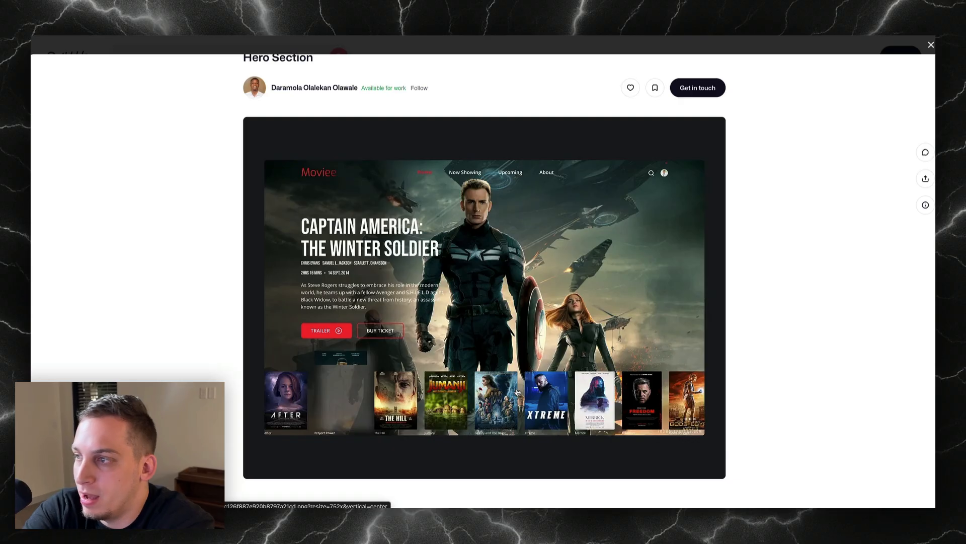
{"action": "mouse_move", "coordinate": [331, 128]}
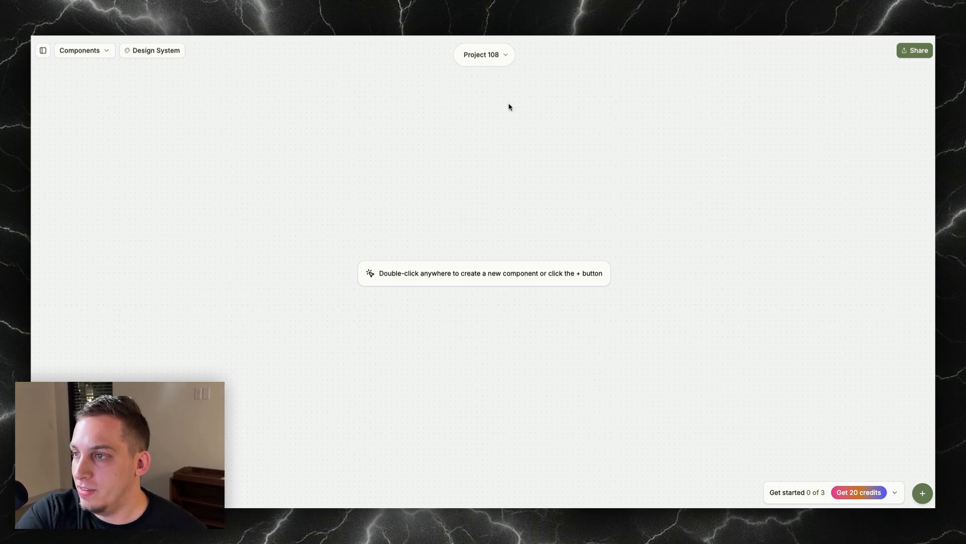
- Request a new component: 'i want to build a hero section for a movie streaming service' with the reference image
{"action": "double_click", "coordinate": [435, 228]}
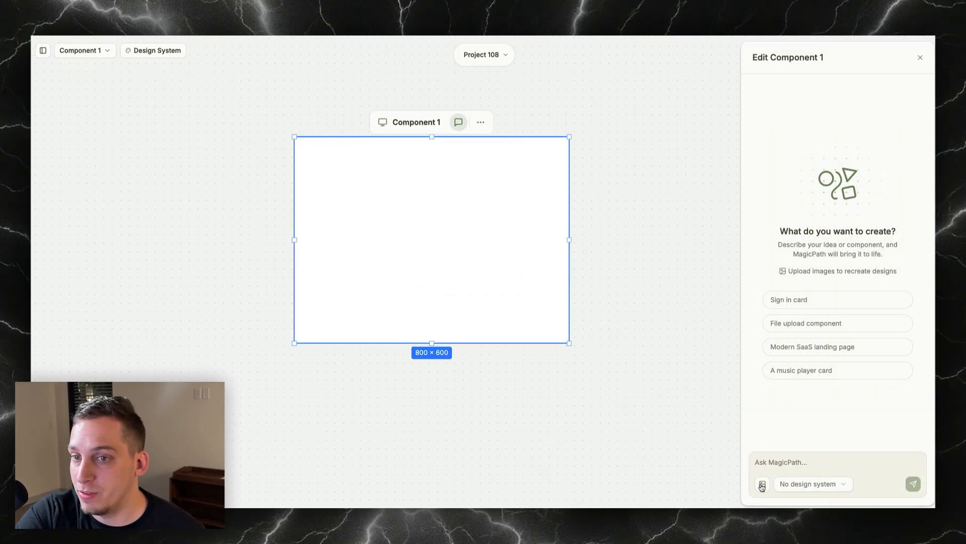
{"action": "type", "text": "i want to build a hero section for a movie streaming service."}
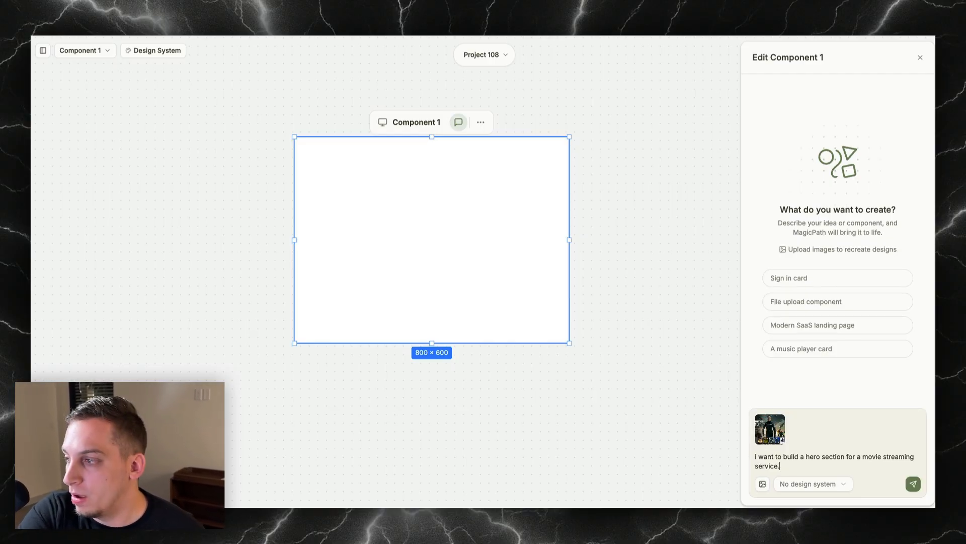
{"action": "left_click", "coordinate": [913, 483]}
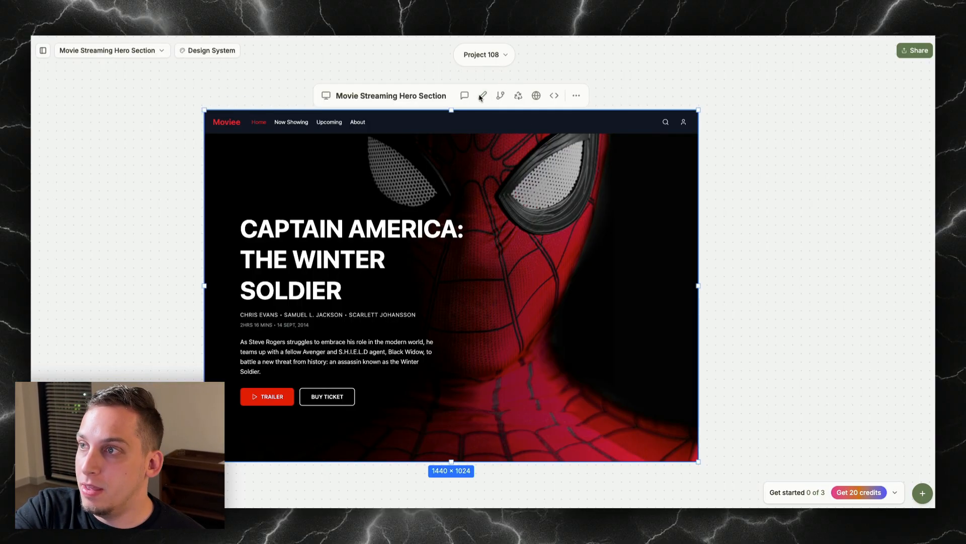
- Increase the navigation bar's right padding to 64, then 94, then 121
{"action": "left_click", "coordinate": [482, 96]}
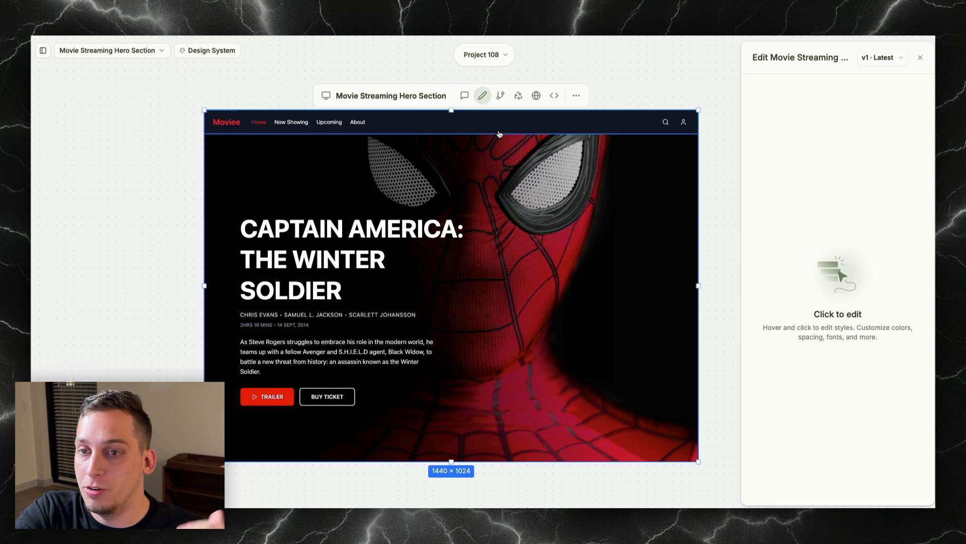
{"action": "left_click", "coordinate": [464, 96]}
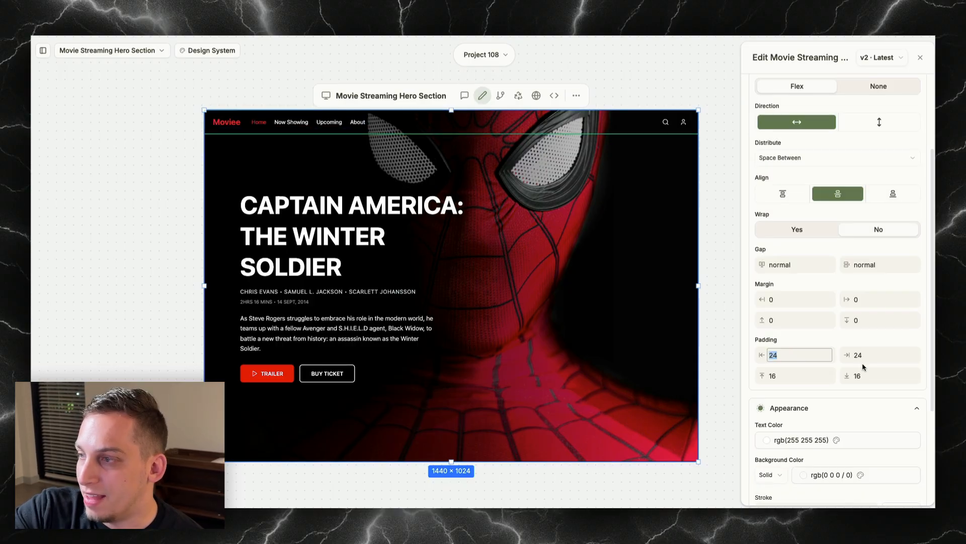
{"action": "type", "text": "64"}
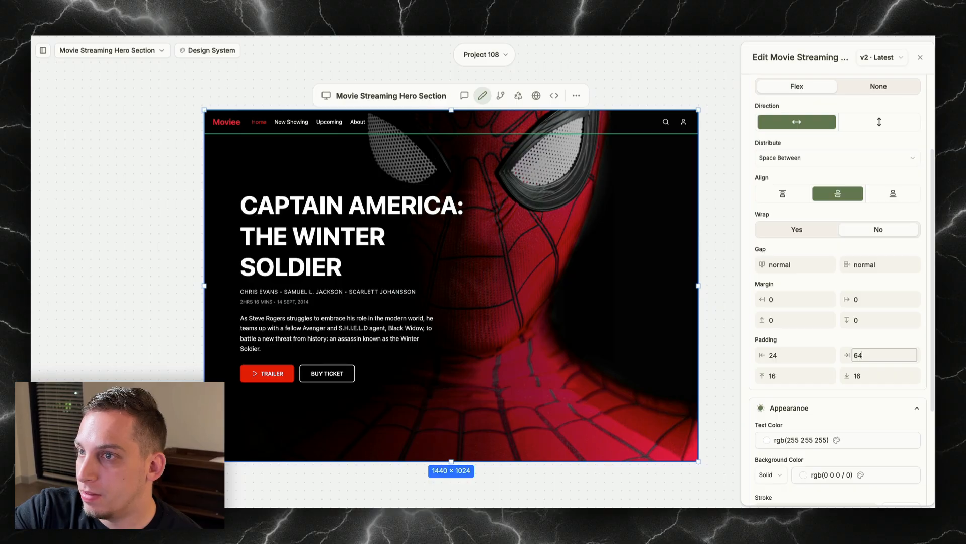
{"action": "type", "text": "94"}
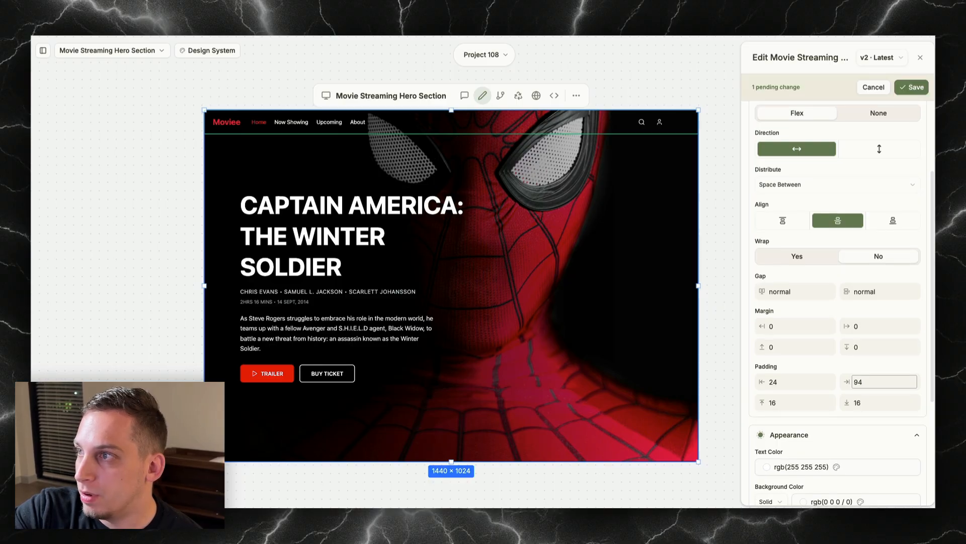
{"action": "type", "text": "121"}
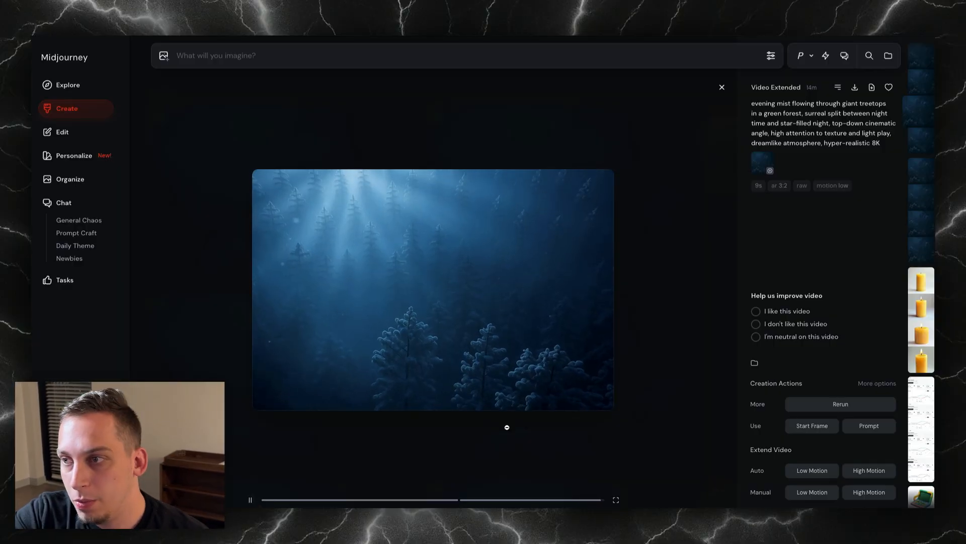
- Grab the misty night forest image from the extended video for the hero background
{"action": "right_click", "coordinate": [388, 284]}
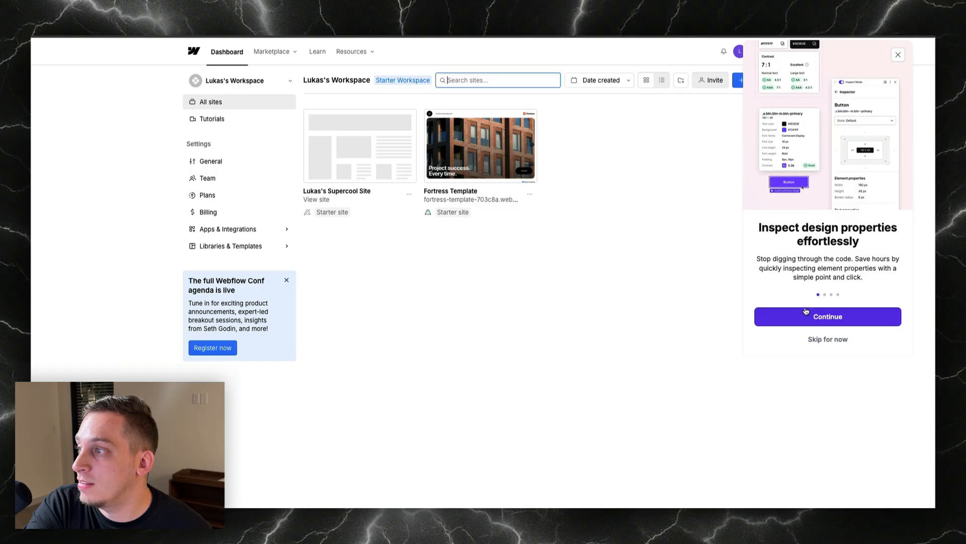
- Dismiss the Inspect Mode intro and browse the dashboard's colour palette including #146EF5
{"action": "left_click", "coordinate": [828, 316]}
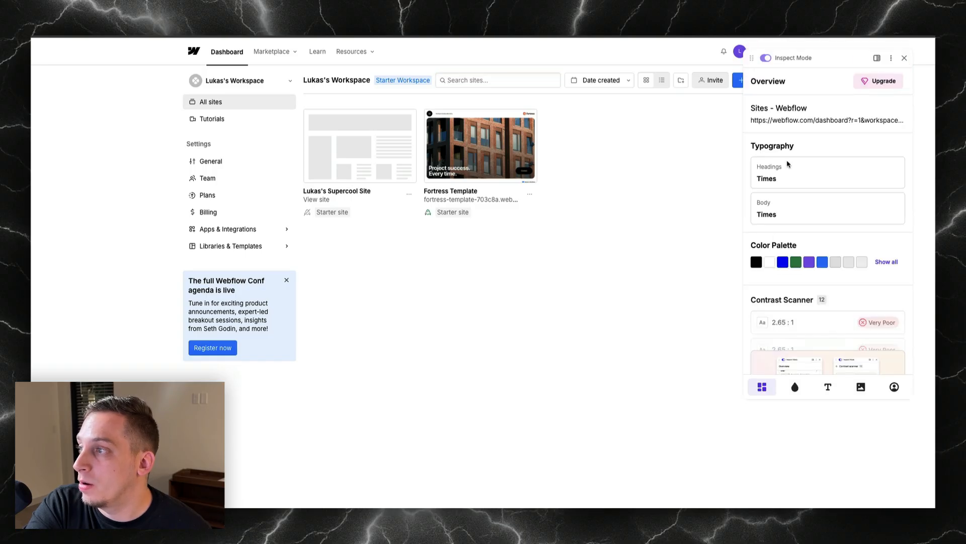
{"action": "left_click", "coordinate": [795, 387]}
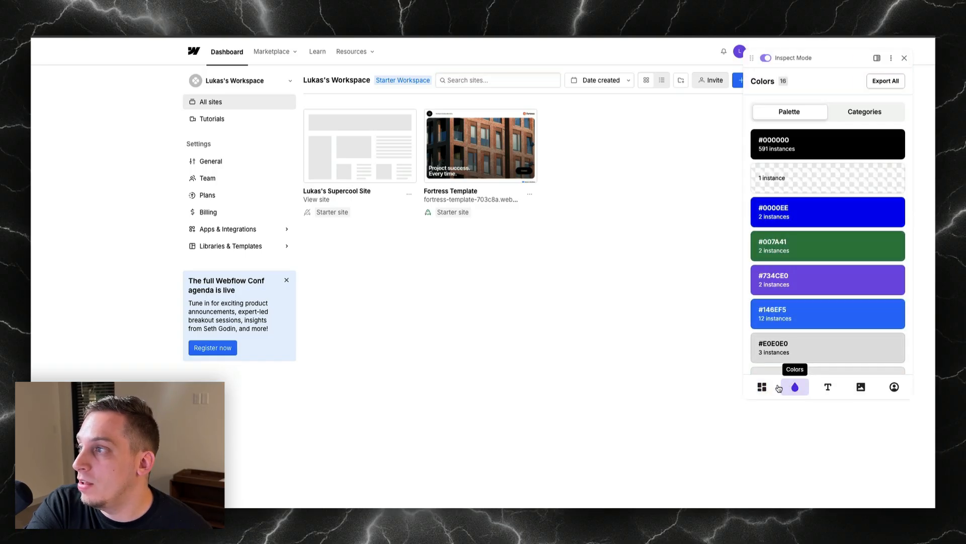
{"action": "scroll", "scroll_direction": "down", "scroll_amount": 3}
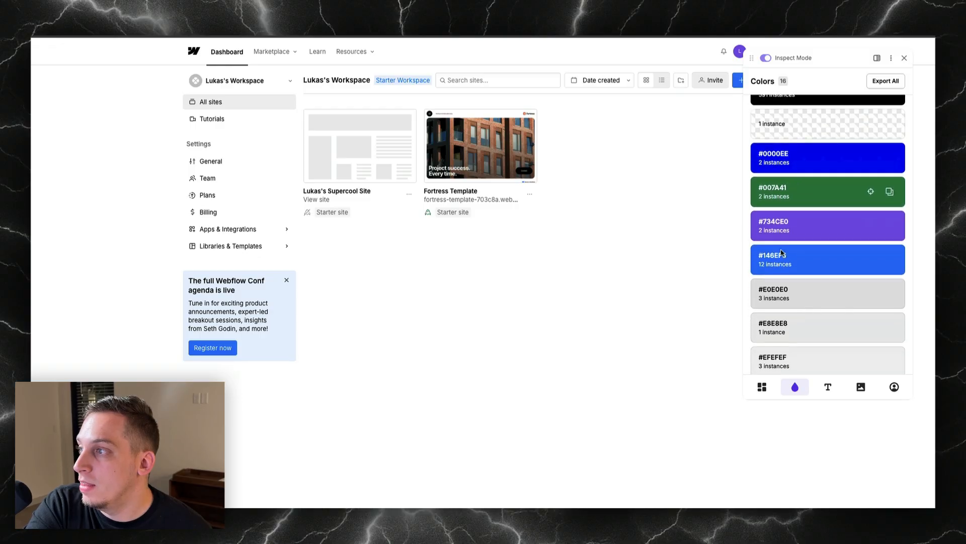
{"action": "scroll", "scroll_direction": "down", "scroll_amount": 3}
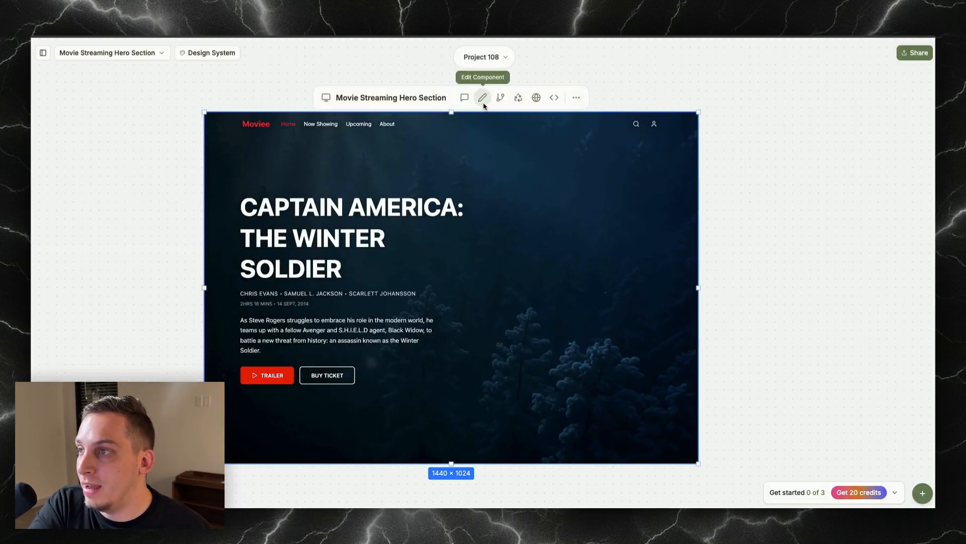
- Give the Trailer button hex background 146ef5 and recolour the logo text
{"action": "left_click", "coordinate": [267, 375]}
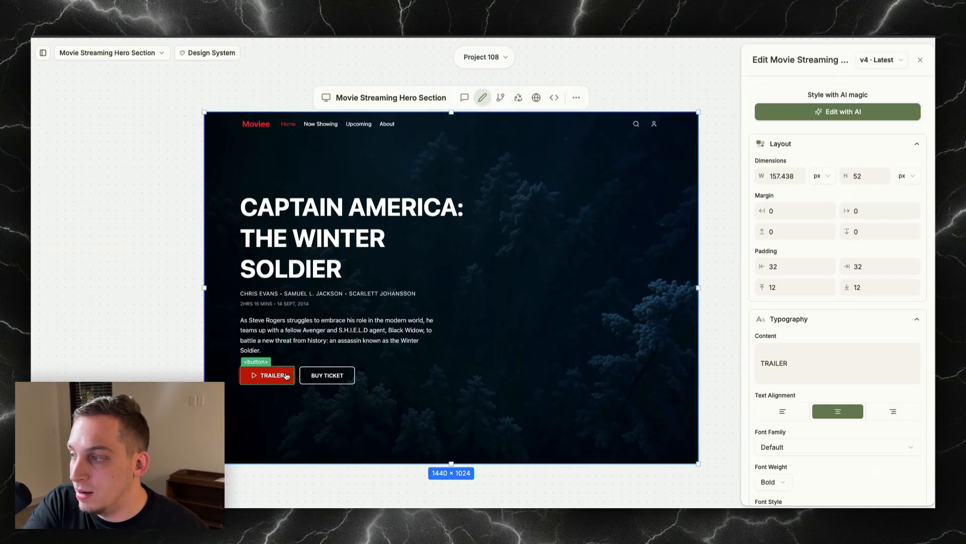
{"action": "scroll", "scroll_direction": "down", "scroll_amount": 3}
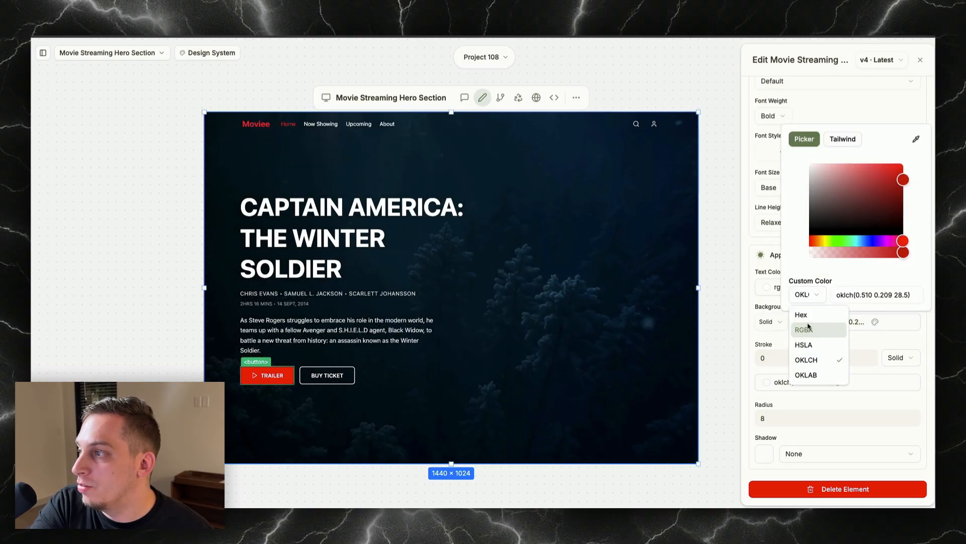
{"action": "left_click", "coordinate": [801, 314]}
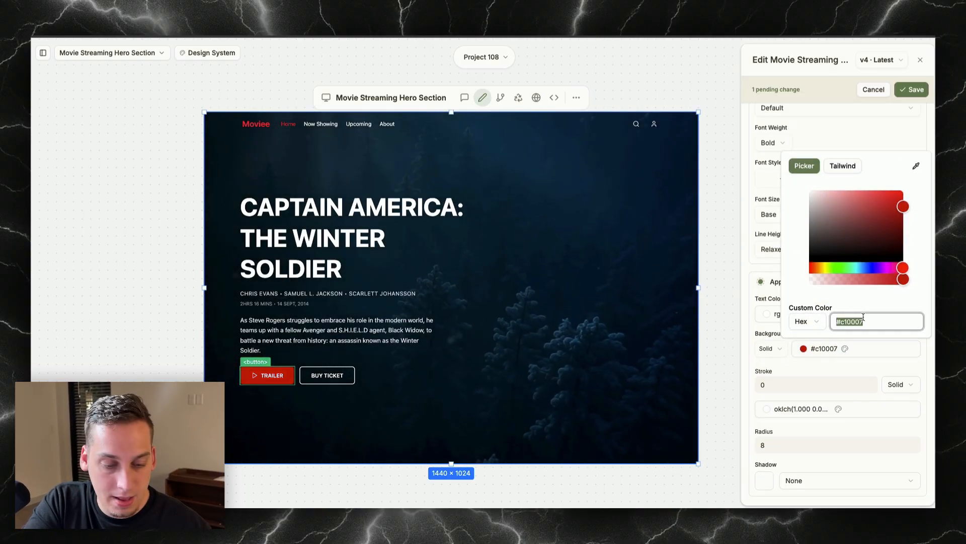
{"action": "type", "text": "146ef5"}
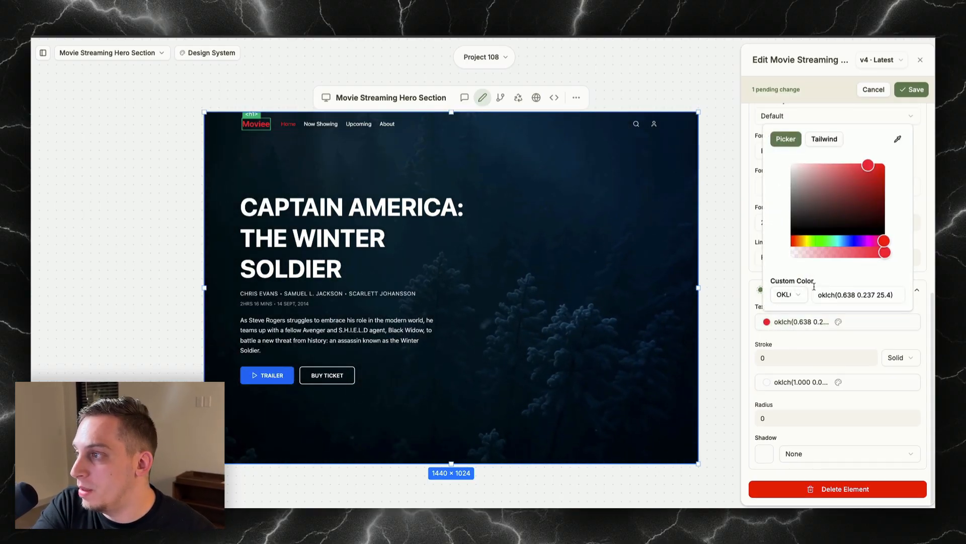
{"action": "left_click", "coordinate": [913, 89]}
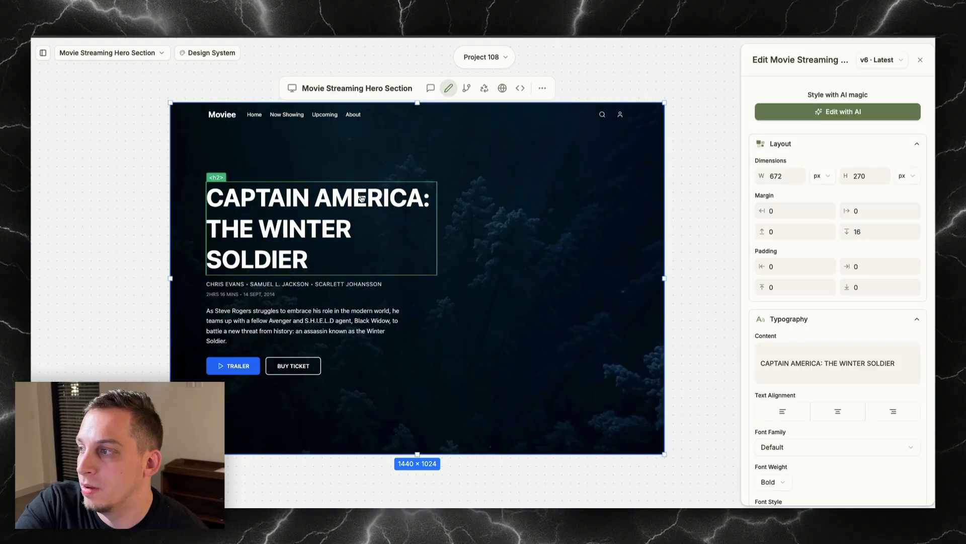
- Replace the hero heading text with 'UNTIL DAWN' and save it
{"action": "triple_click", "coordinate": [827, 362]}
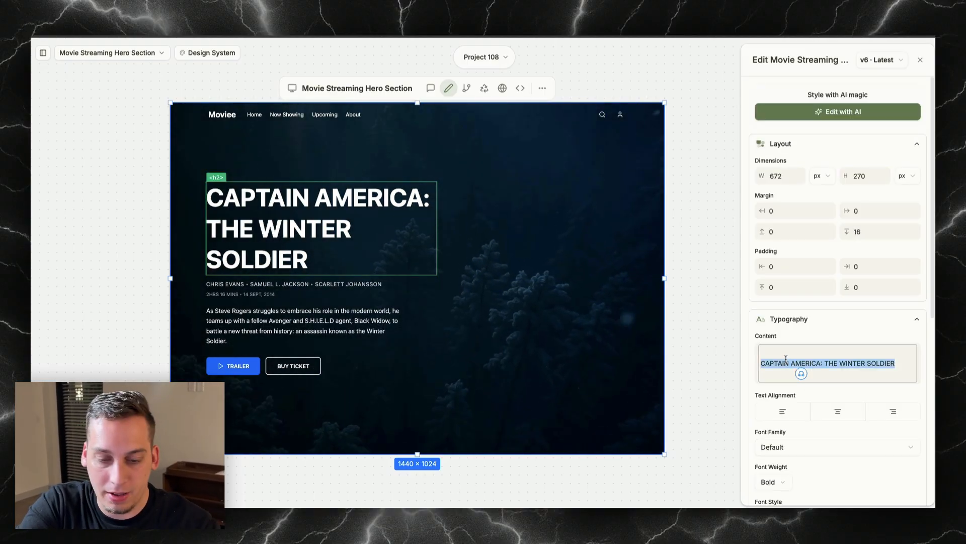
{"action": "type", "text": "UNTIL DA"}
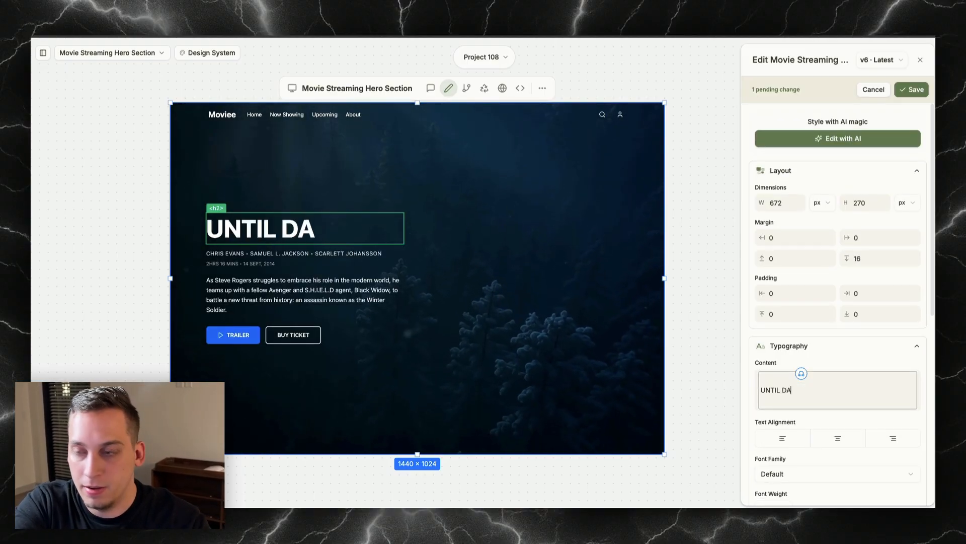
{"action": "type", "text": "WN"}
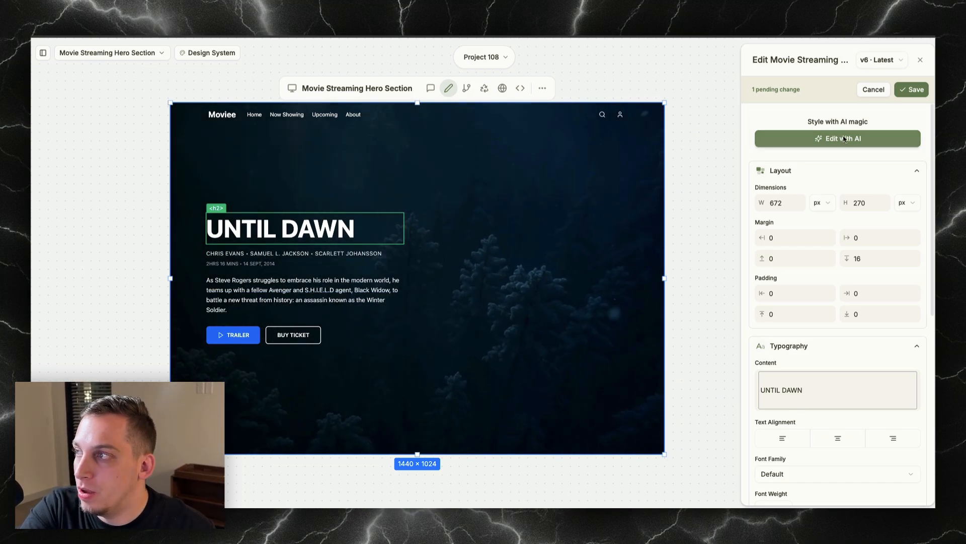
{"action": "left_click", "coordinate": [912, 90]}
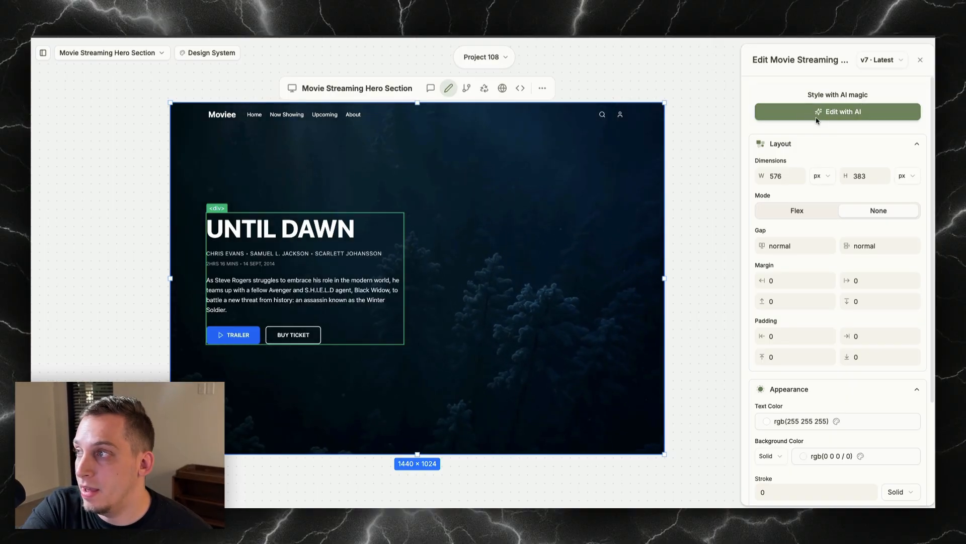
- Start an Edit with AI prompt for styling the new heading
{"action": "left_click", "coordinate": [837, 112]}
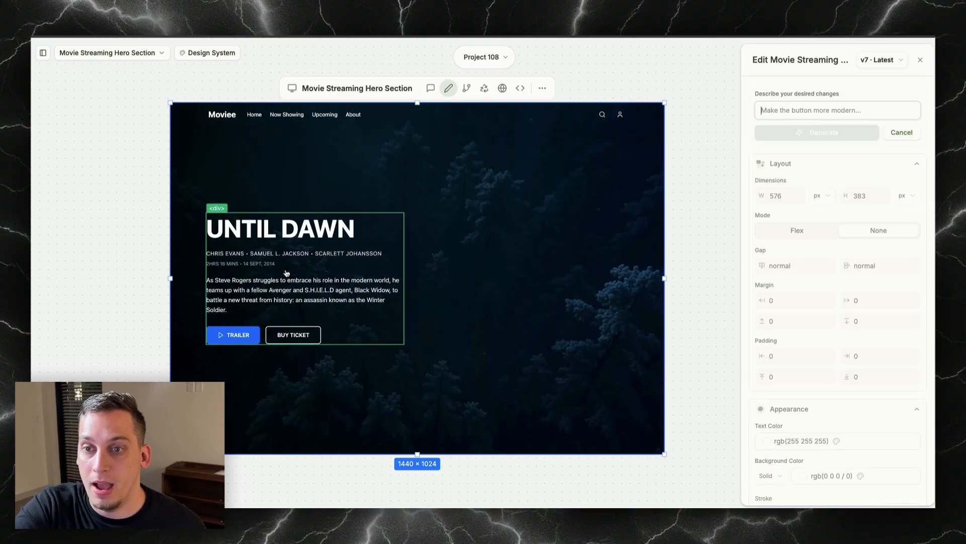
{"action": "left_click", "coordinate": [295, 254]}
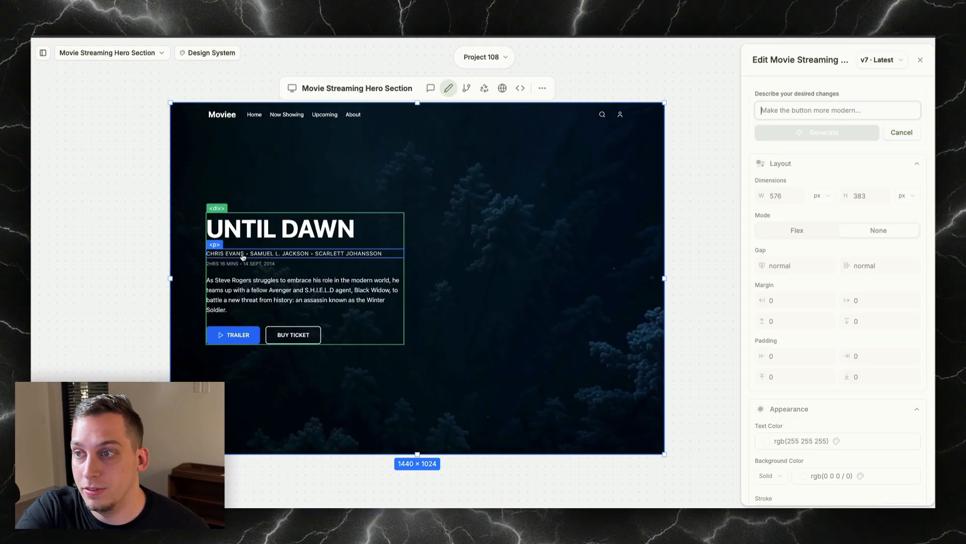
{"action": "left_click", "coordinate": [302, 295]}
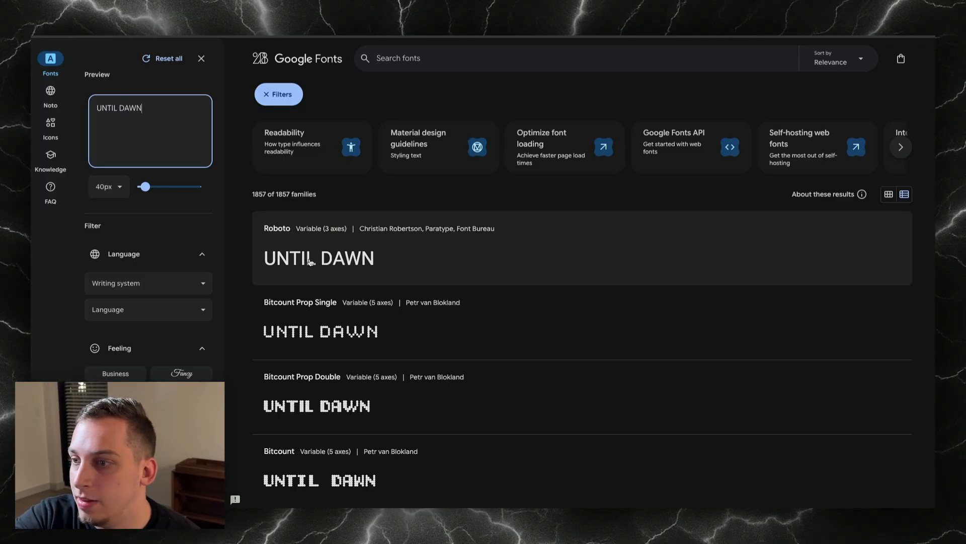
- Scroll the Google Fonts list, previewing UNTIL DAWN, down to the Oswald typeface
{"action": "scroll", "scroll_direction": "down", "scroll_amount": 3}
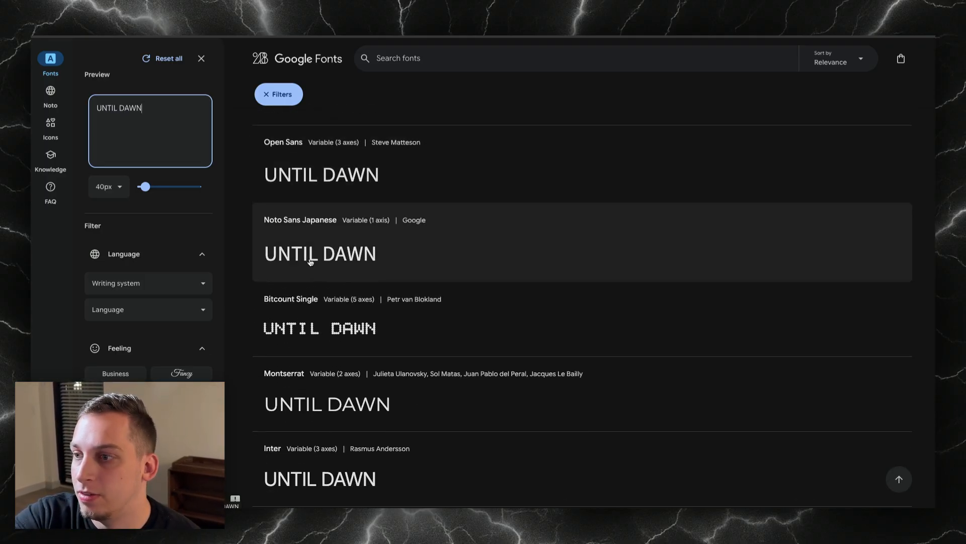
{"action": "scroll", "scroll_direction": "down", "scroll_amount": 3}
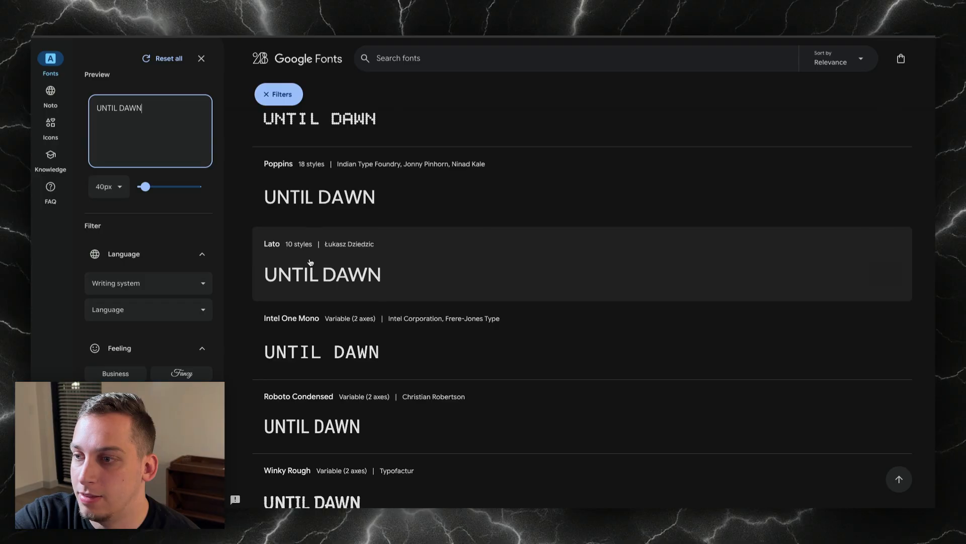
{"action": "scroll", "scroll_direction": "down", "scroll_amount": 3}
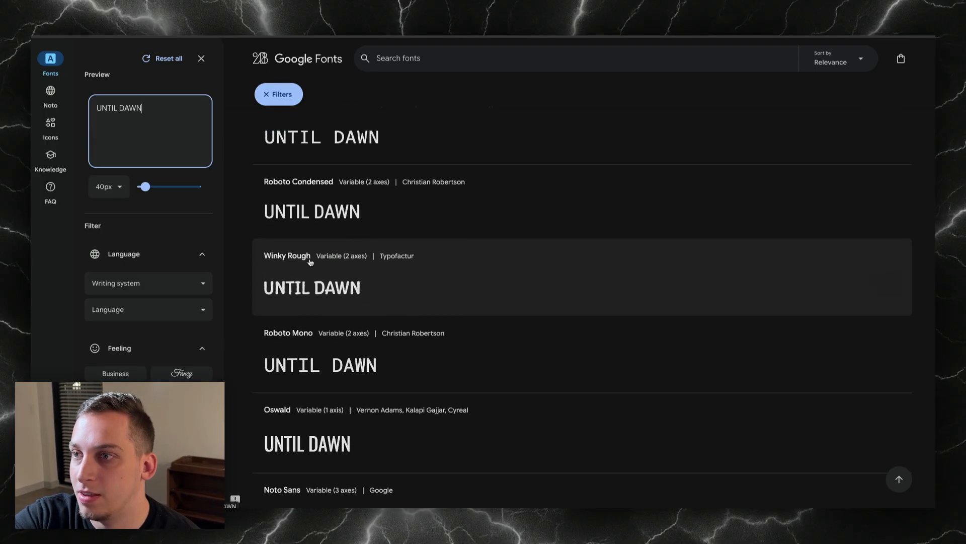
{"action": "scroll", "scroll_direction": "down", "scroll_amount": 3}
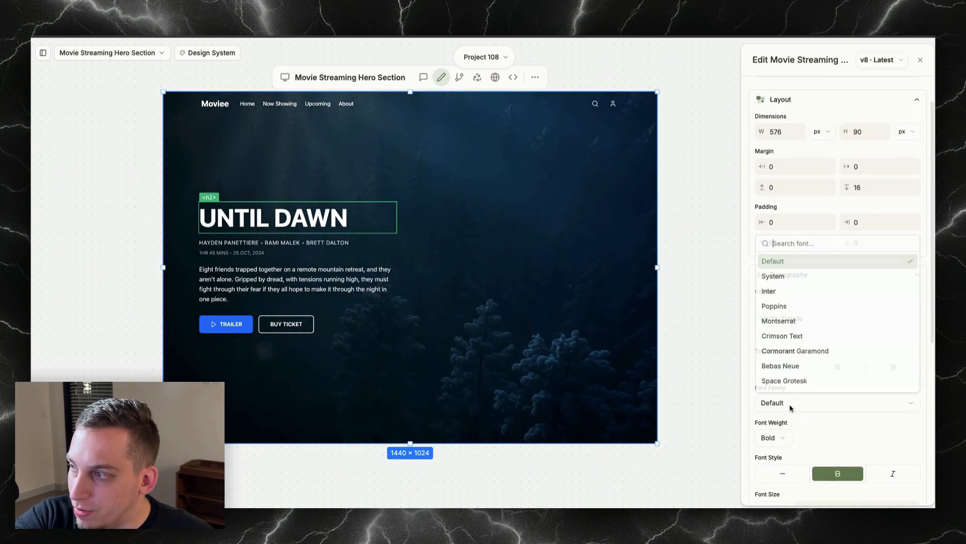
- Apply Oswald to the UNTIL DAWN title, choose a larger font size and save
{"action": "type", "text": "oswa"}
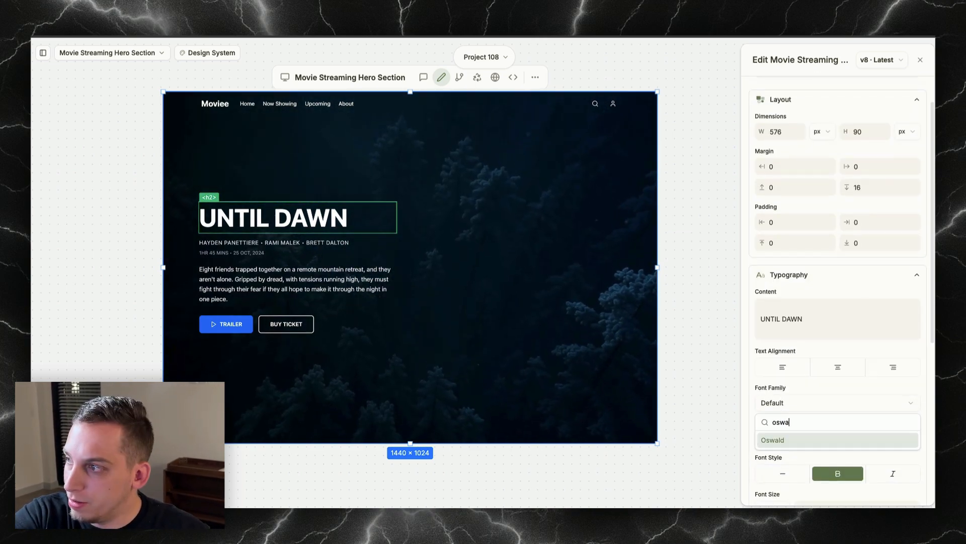
{"action": "left_click", "coordinate": [773, 440]}
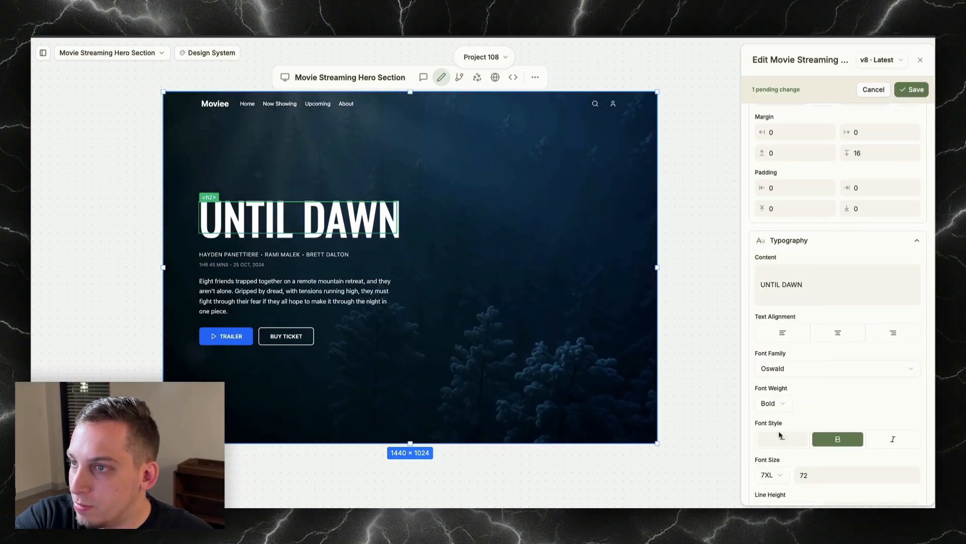
{"action": "left_click", "coordinate": [770, 474]}
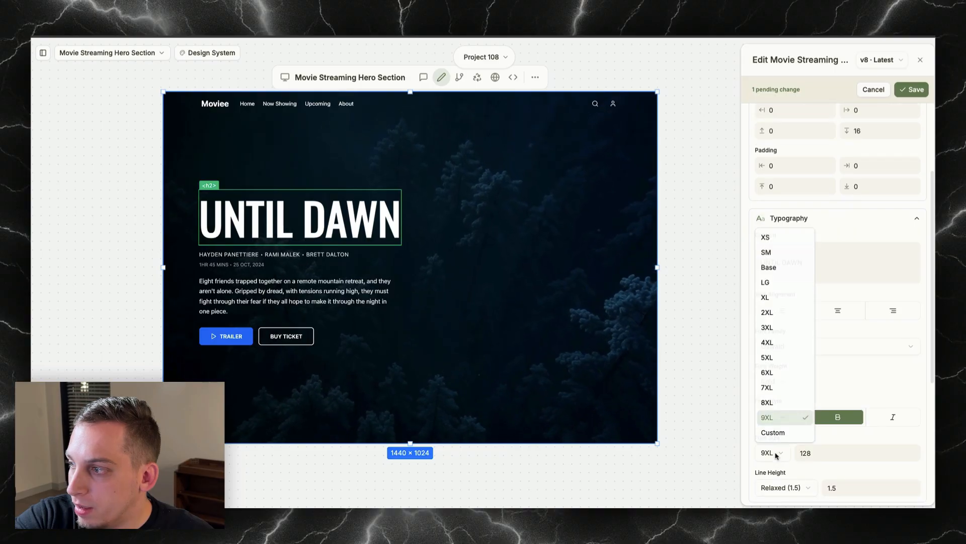
{"action": "left_click", "coordinate": [767, 402]}
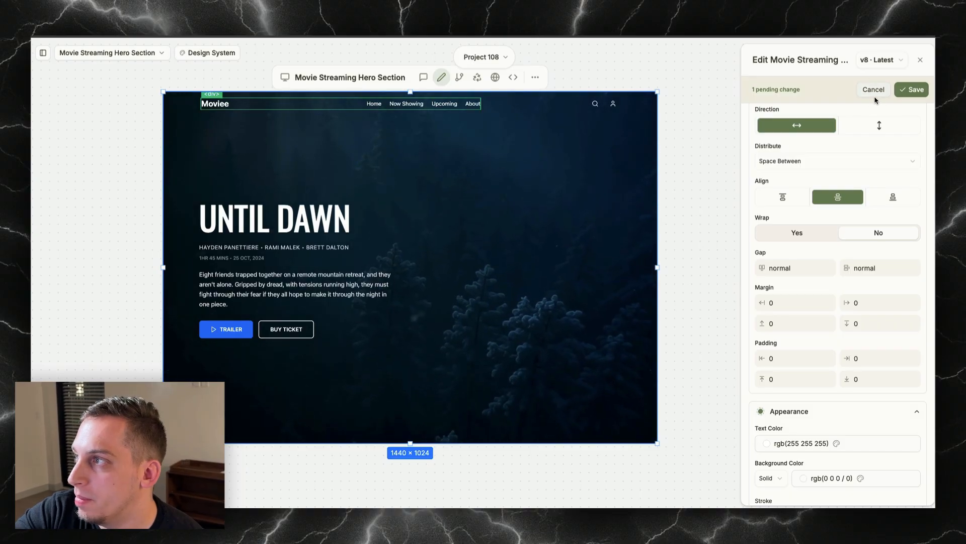
{"action": "left_click", "coordinate": [912, 90]}
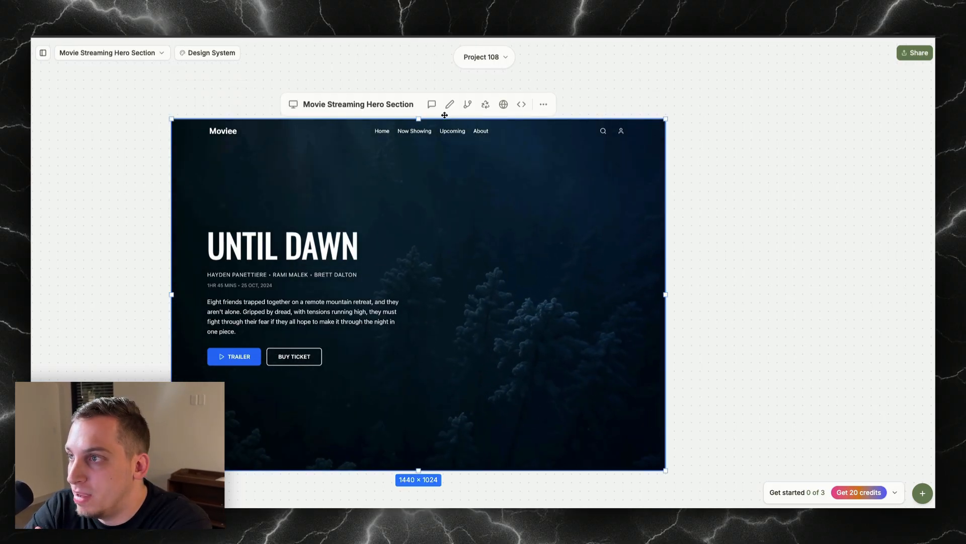
- Give the navigation bar 36 top padding so it sits further in from the edges
{"action": "left_click", "coordinate": [450, 103]}
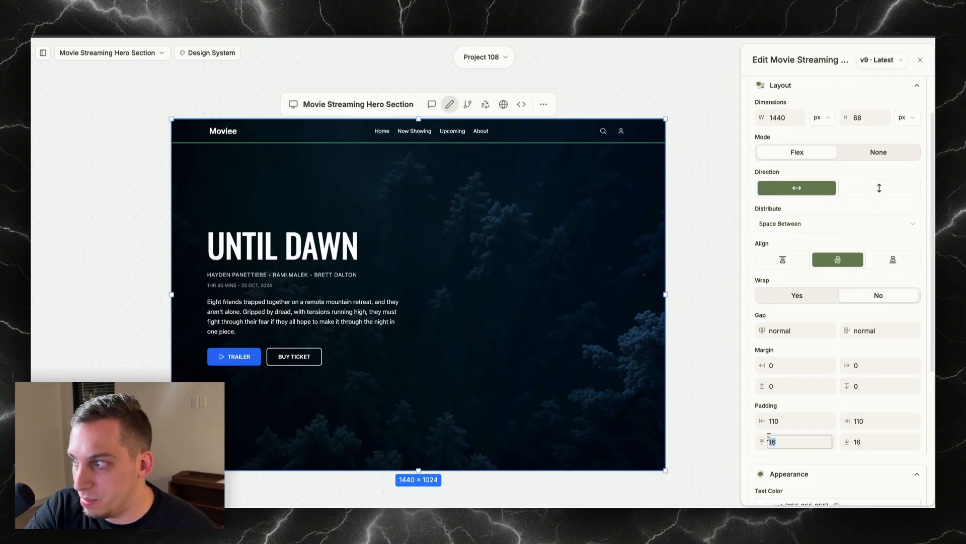
{"action": "type", "text": "36"}
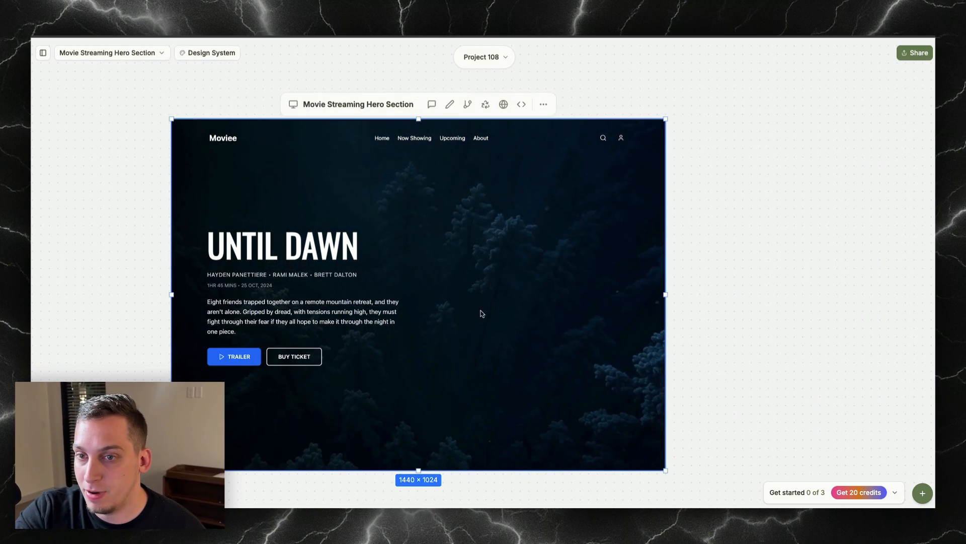
{"action": "left_click", "coordinate": [521, 103]}
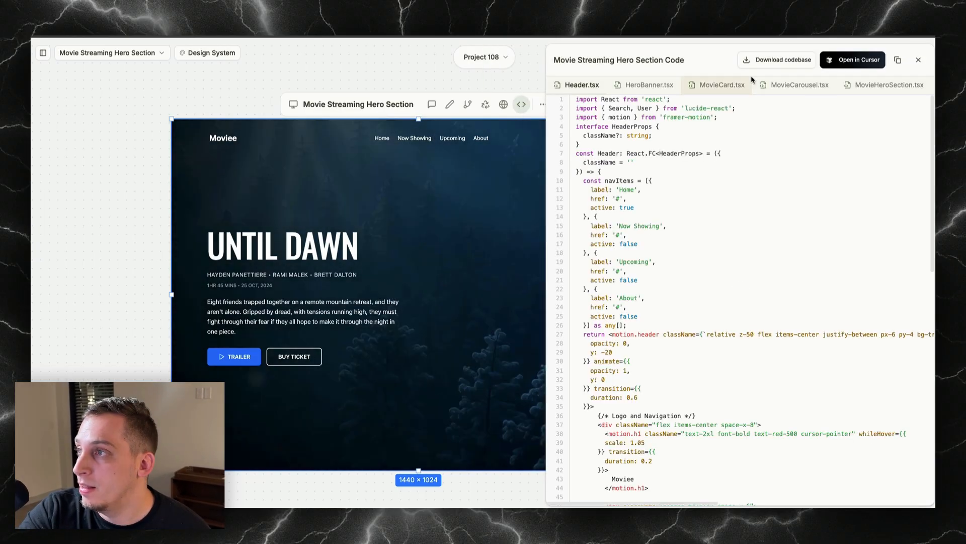
- Review HeroBanner.tsx and Header.tsx, then copy the npx clone command for Cursor
{"action": "left_click", "coordinate": [648, 85]}
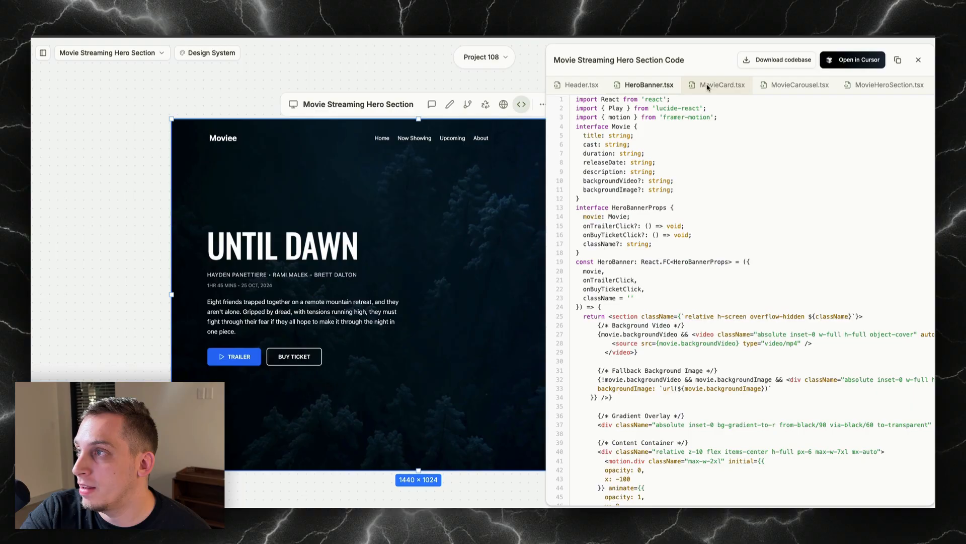
{"action": "left_click", "coordinate": [579, 85]}
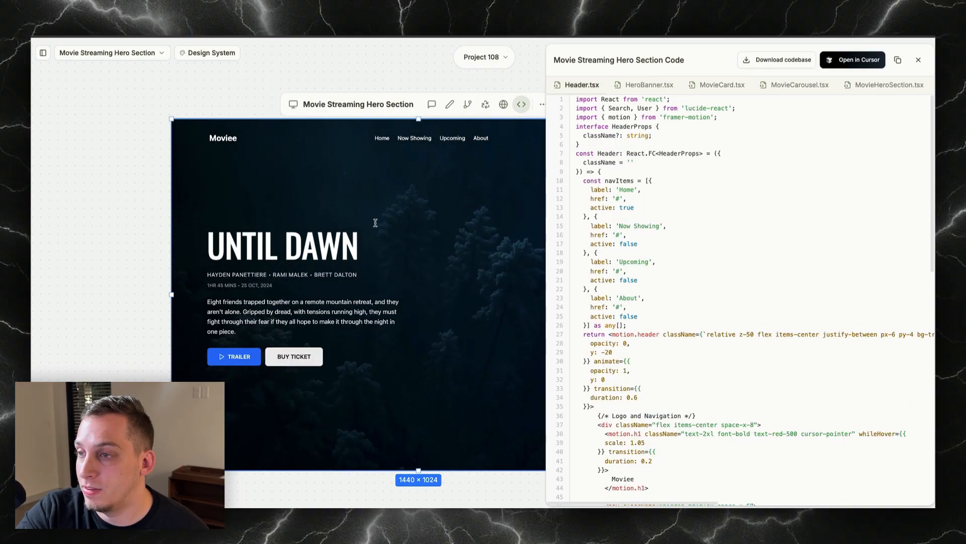
{"action": "mouse_move", "coordinate": [852, 59]}
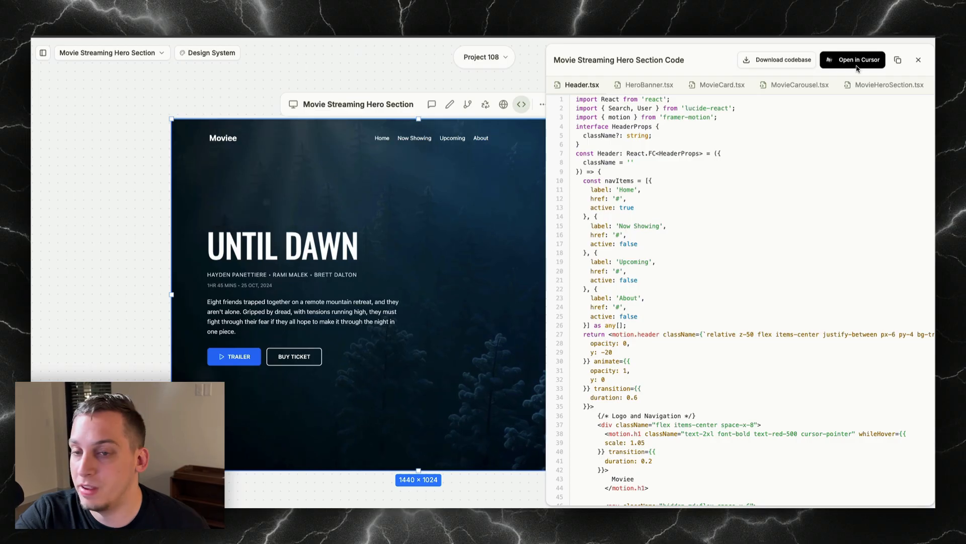
{"action": "left_click", "coordinate": [857, 59]}
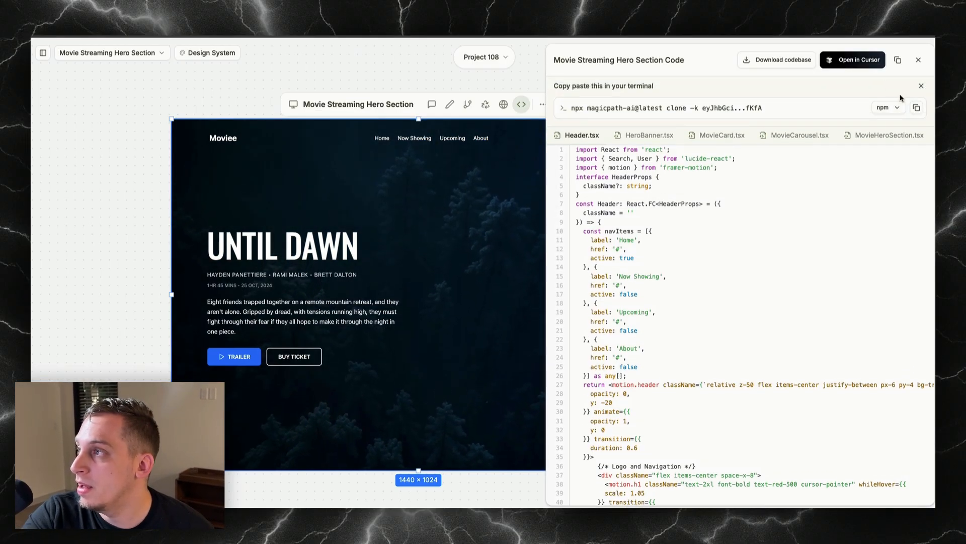
{"action": "left_click", "coordinate": [916, 108]}
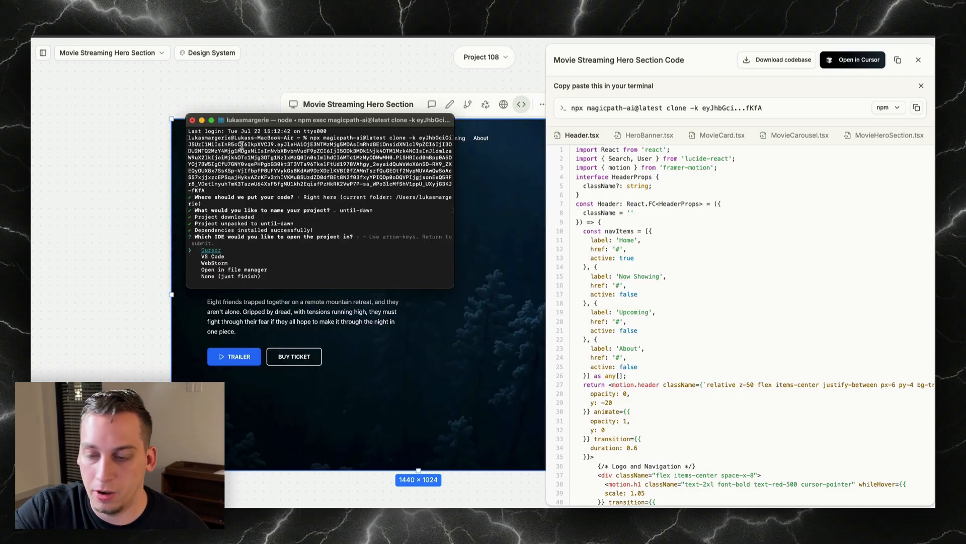
- Confirm Cursor as the IDE so the until-dawn project opens there
{"action": "key", "text": "enter"}
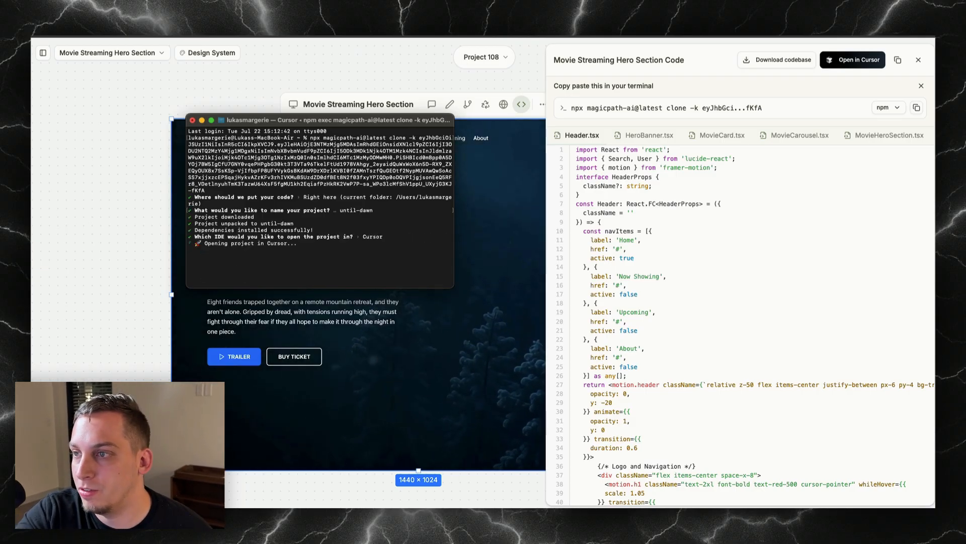
{"action": "left_click", "coordinate": [852, 59]}
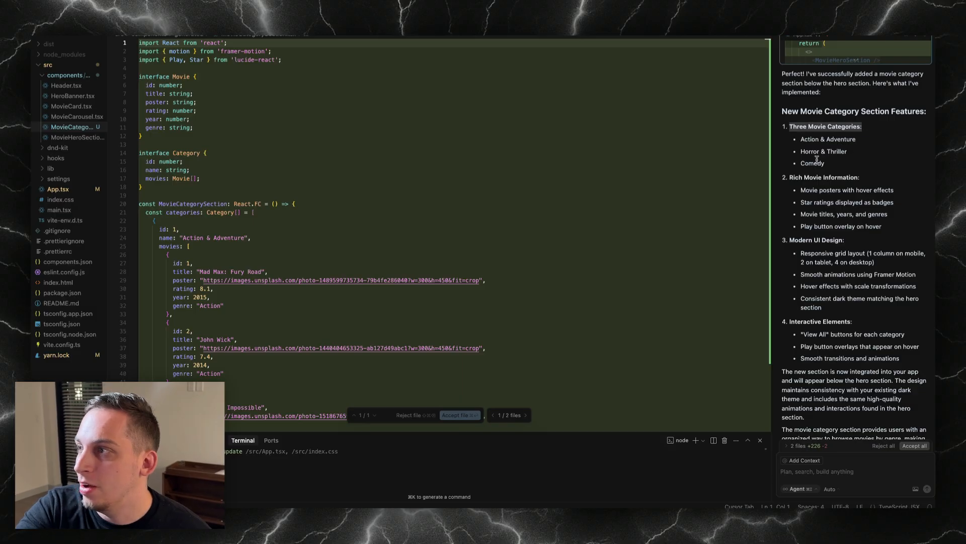
- Review the Cursor agent's Movie Categories section with Action, Horror and Comedy grids
{"action": "scroll", "scroll_direction": "down", "scroll_amount": 3}
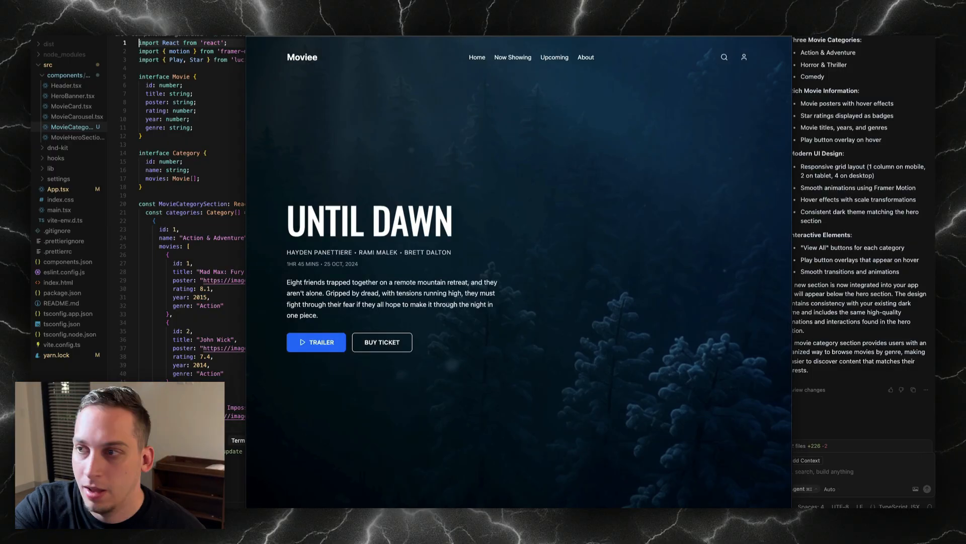
- Scroll the localhost site past the hero to the Now Showing row and Movie Categories grid
{"action": "scroll", "scroll_direction": "down", "scroll_amount": 3}
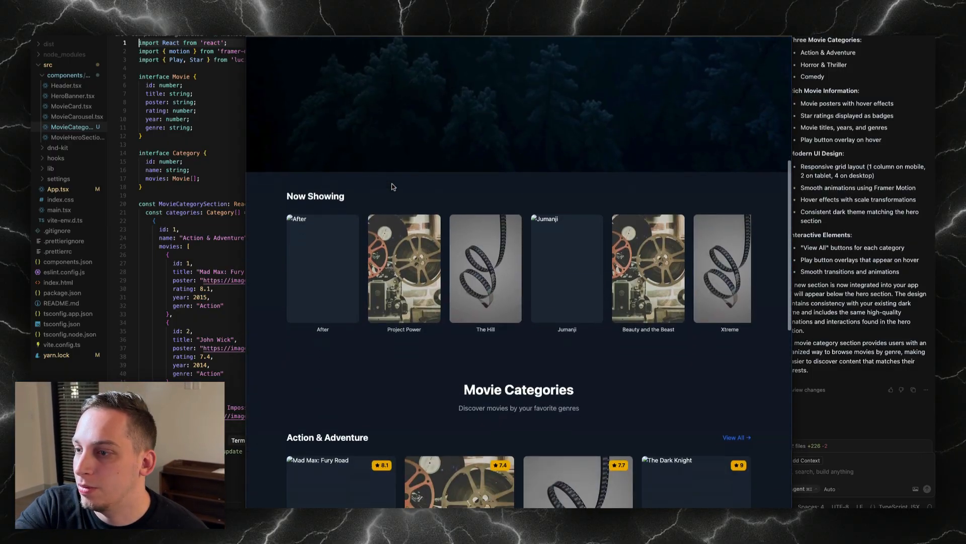
{"action": "scroll", "scroll_direction": "down", "scroll_amount": 3}
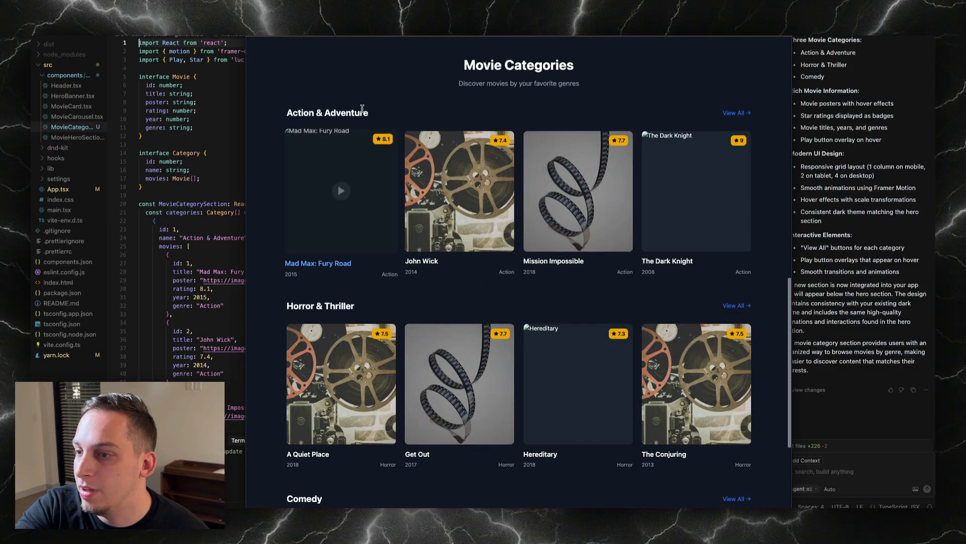
{"action": "scroll", "scroll_direction": "down", "scroll_amount": 3}
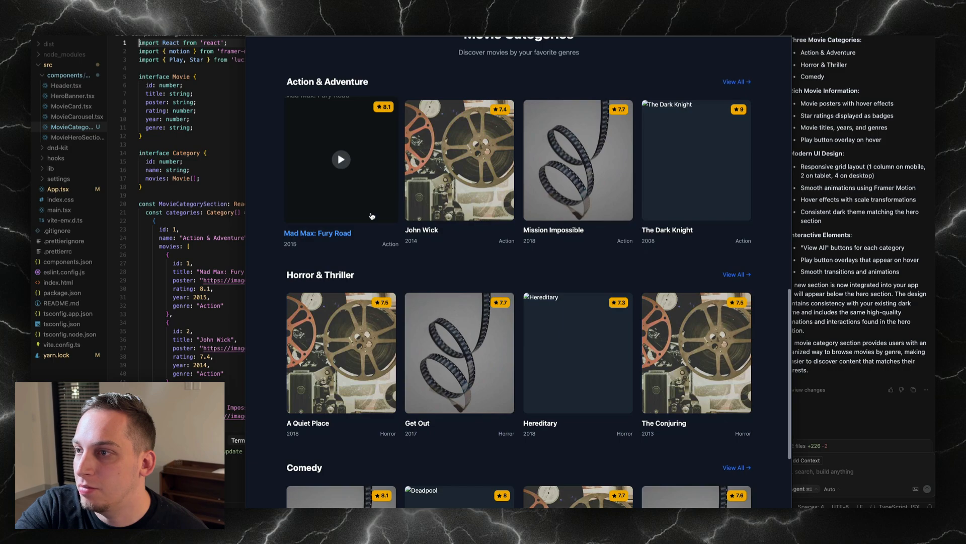
{"action": "scroll", "scroll_direction": "down", "scroll_amount": 3}
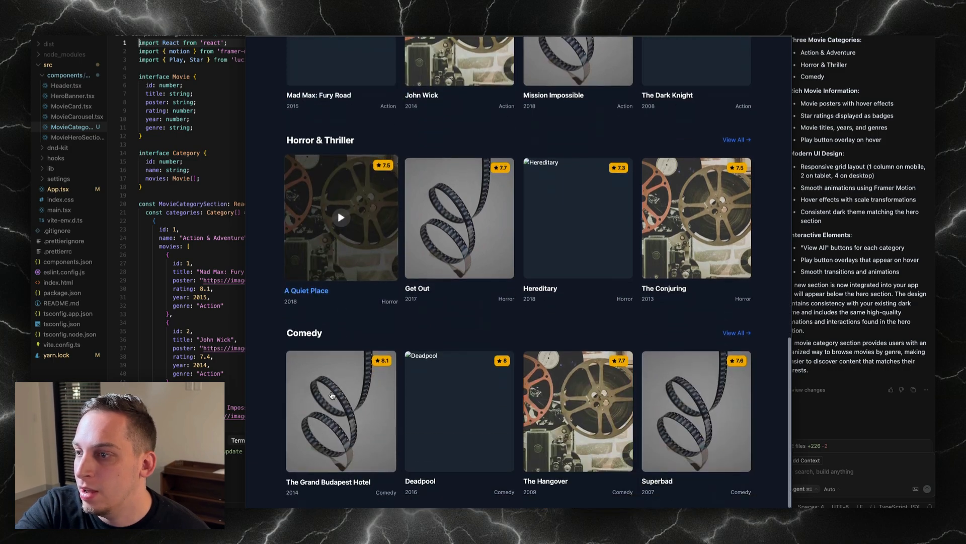
{"action": "mouse_move", "coordinate": [459, 410]}
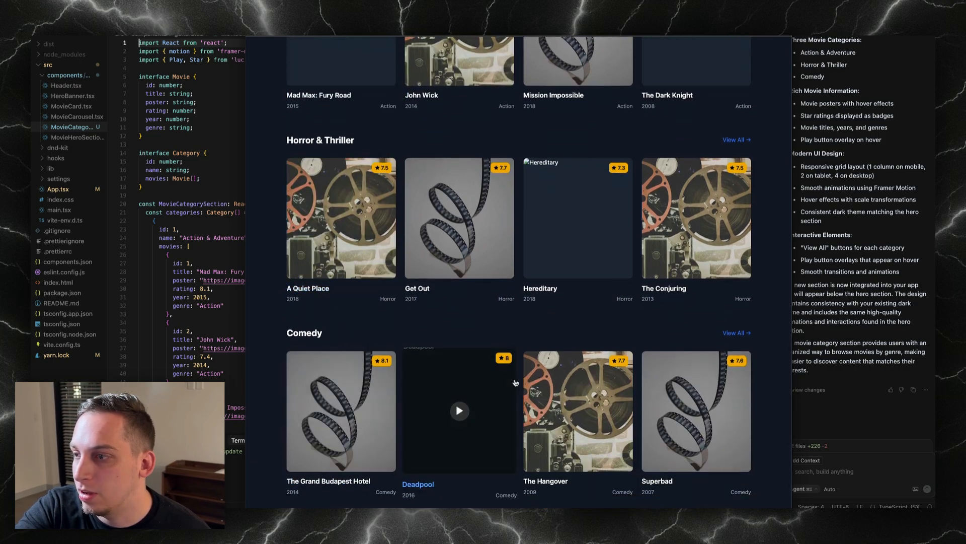